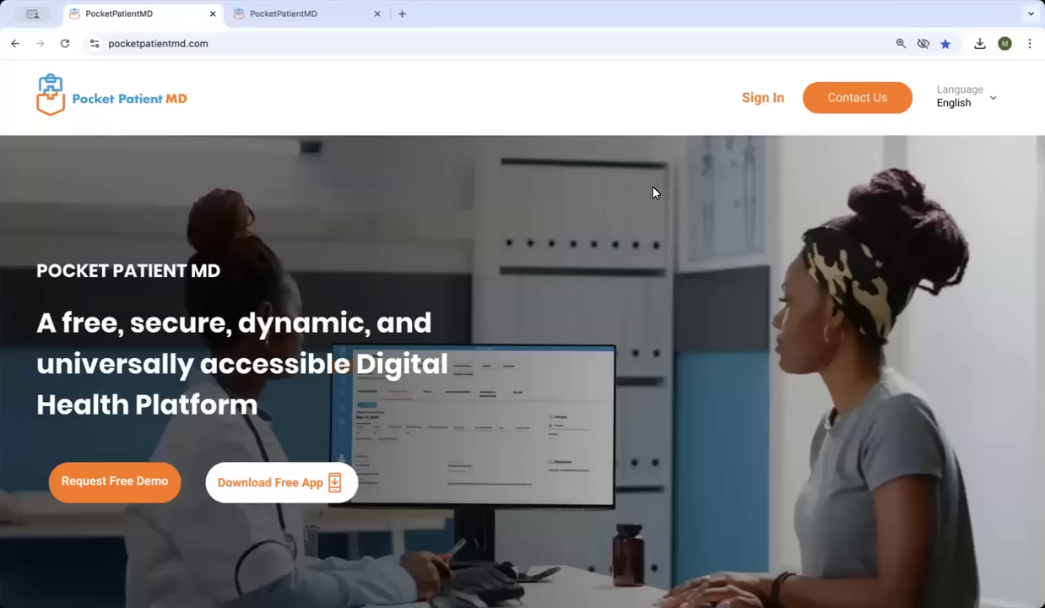
# Choose Test Hospital in the Select Entity dialog and close it to reach the dashboard
pyautogui.scroll(-3)
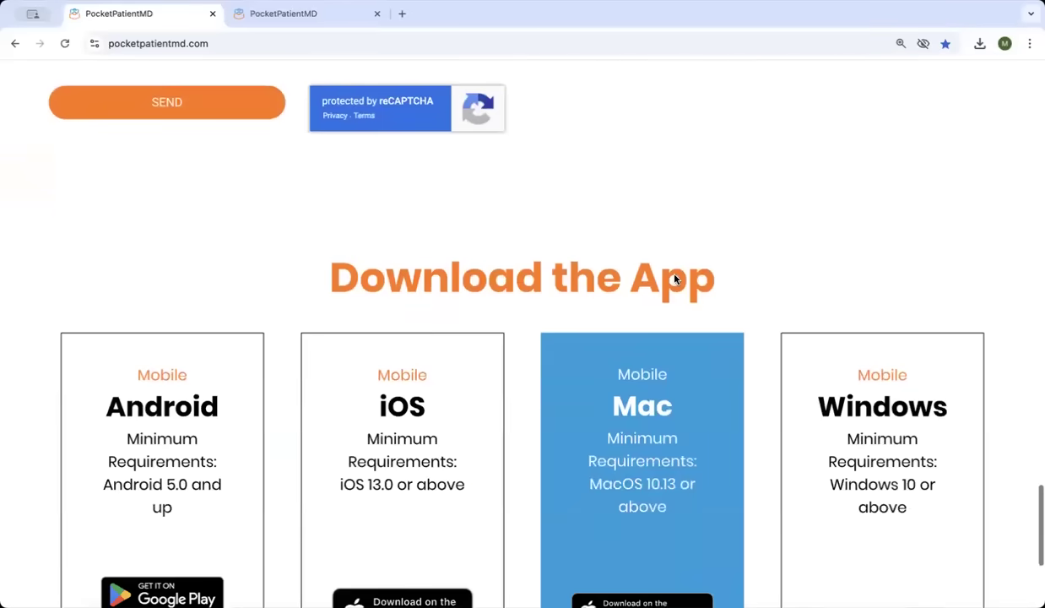
pyautogui.scroll(-3)
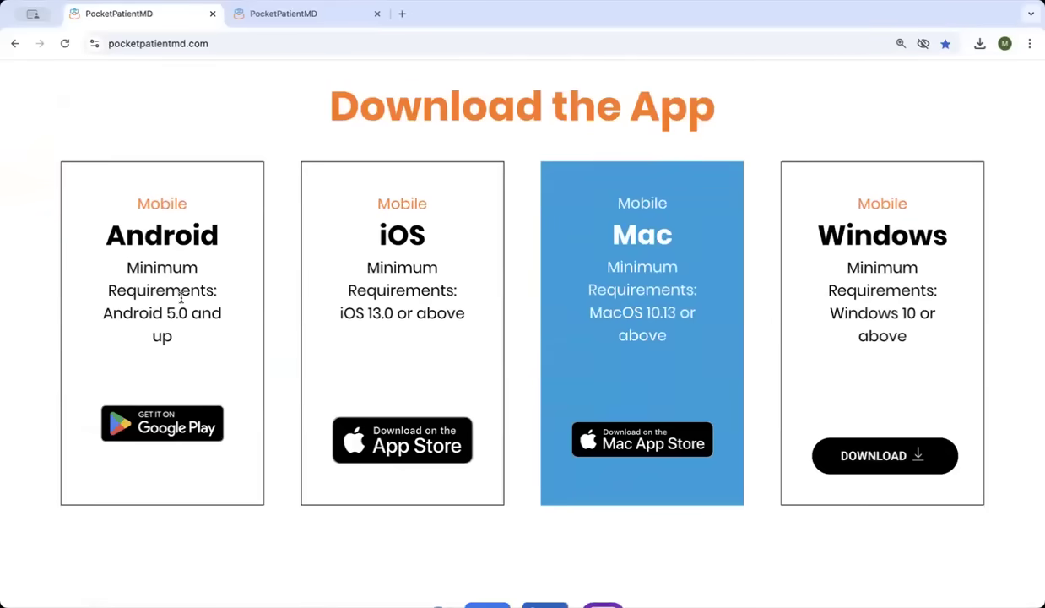
pyautogui.moveTo(179, 263)
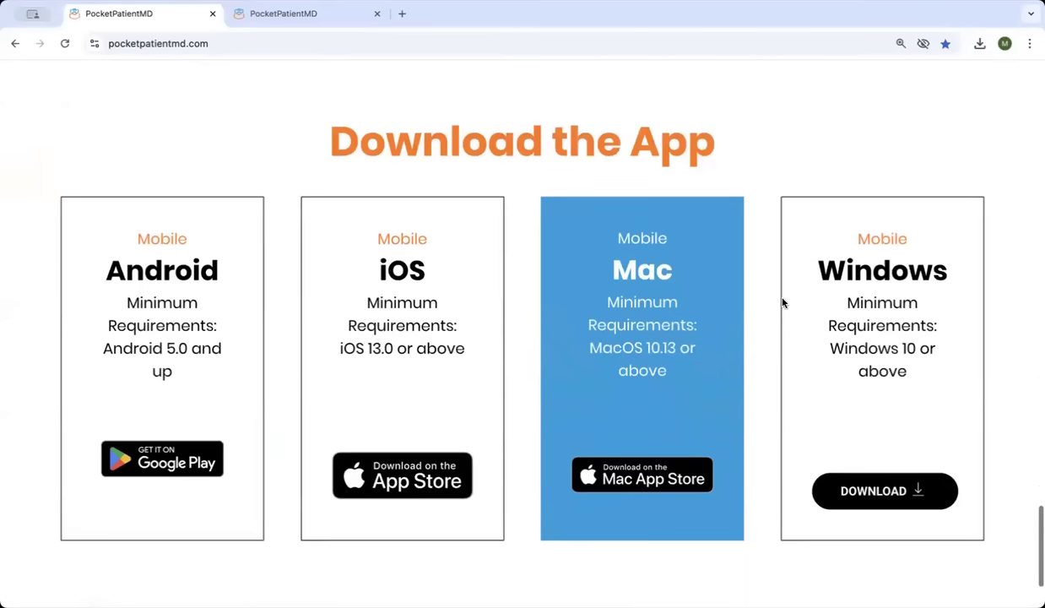
pyautogui.scroll(3)
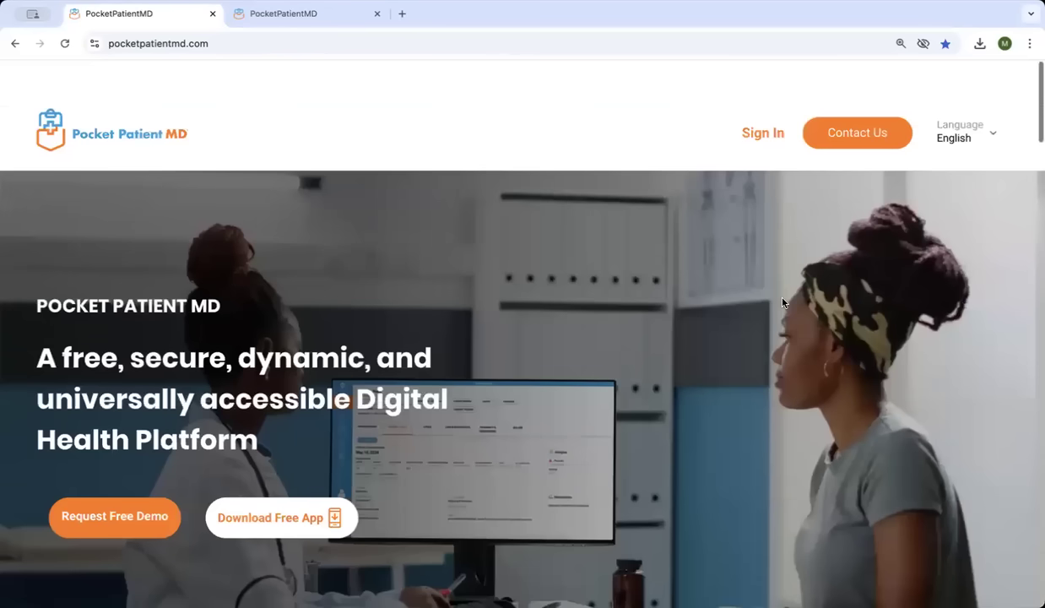
pyautogui.scroll(-3)
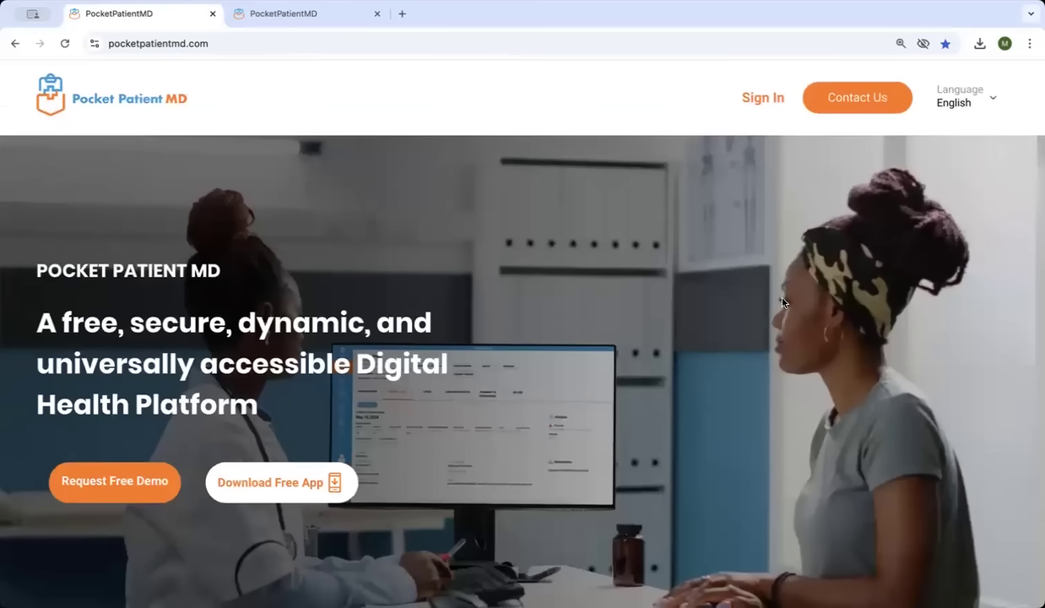
pyautogui.moveTo(612, 301)
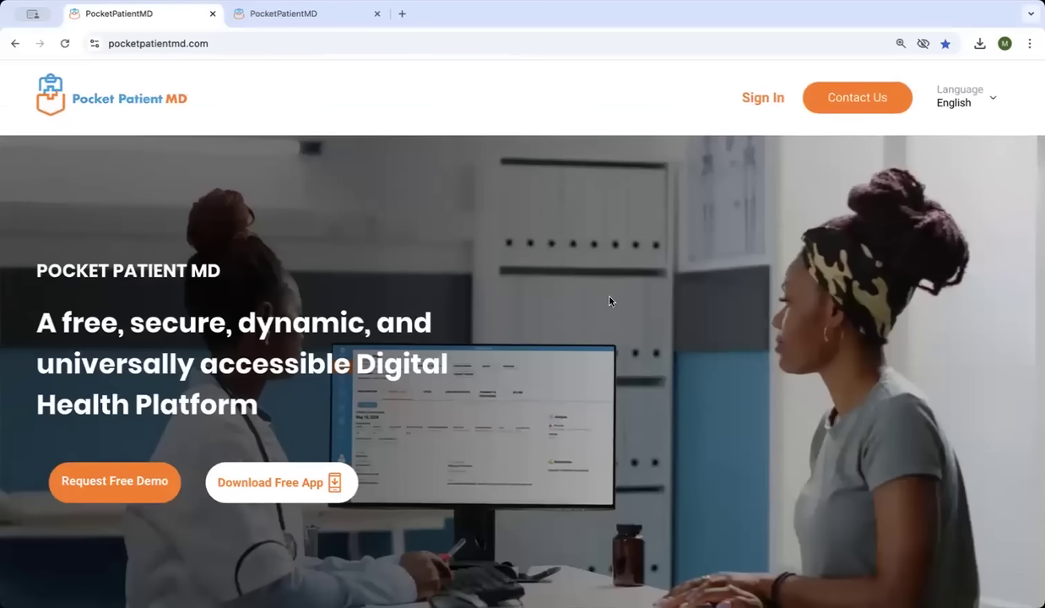
pyautogui.scroll(-3)
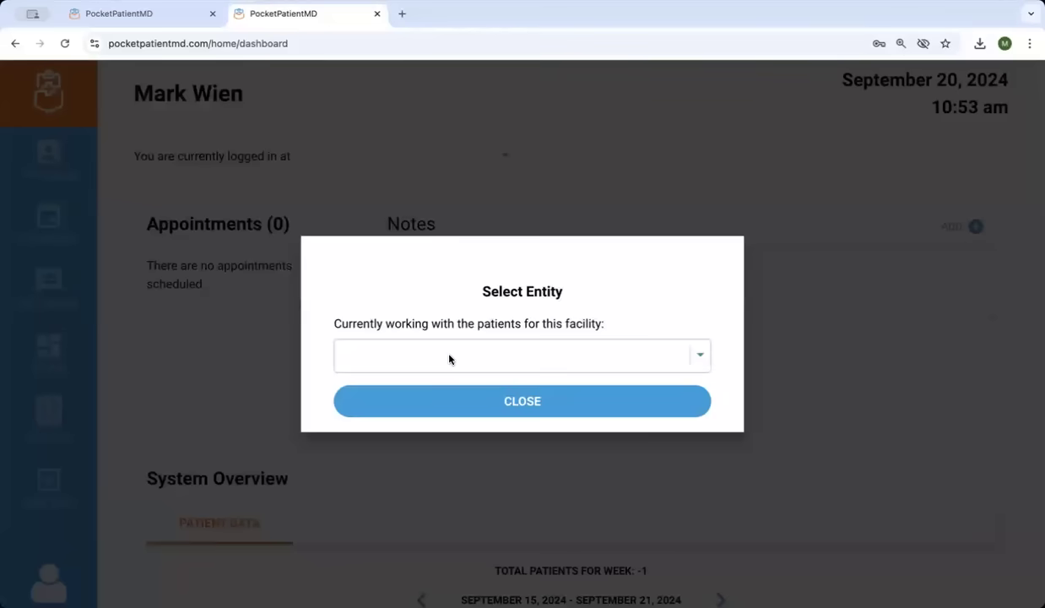
pyautogui.click(522, 355)
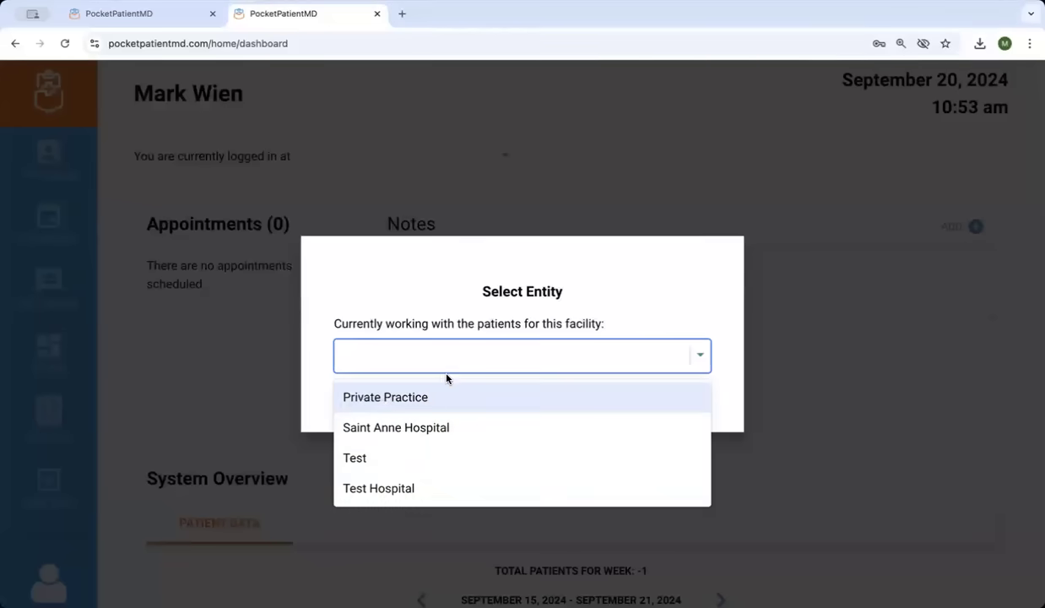
pyautogui.click(378, 488)
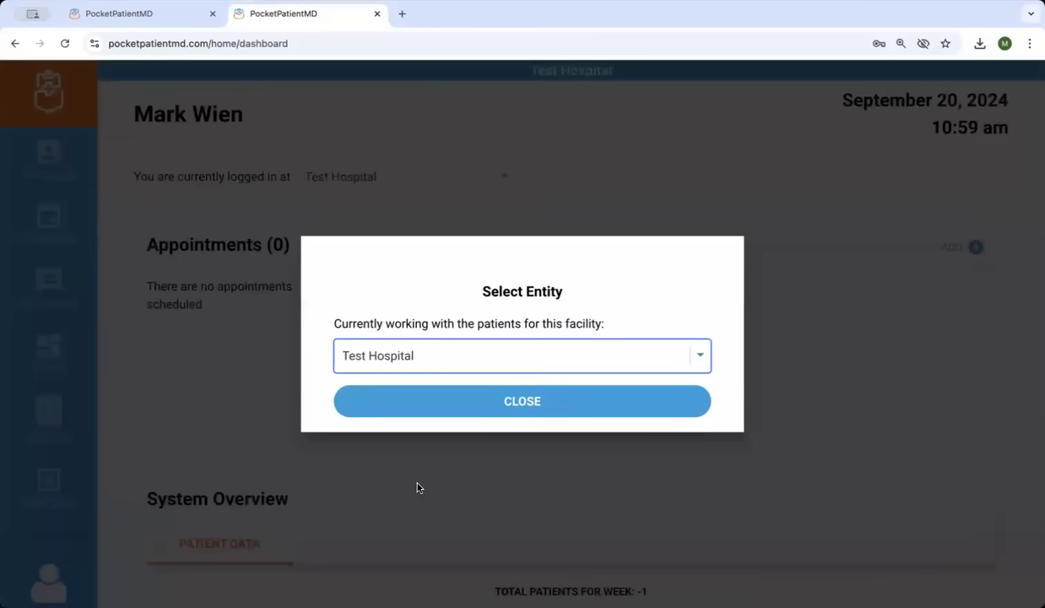
pyautogui.click(522, 402)
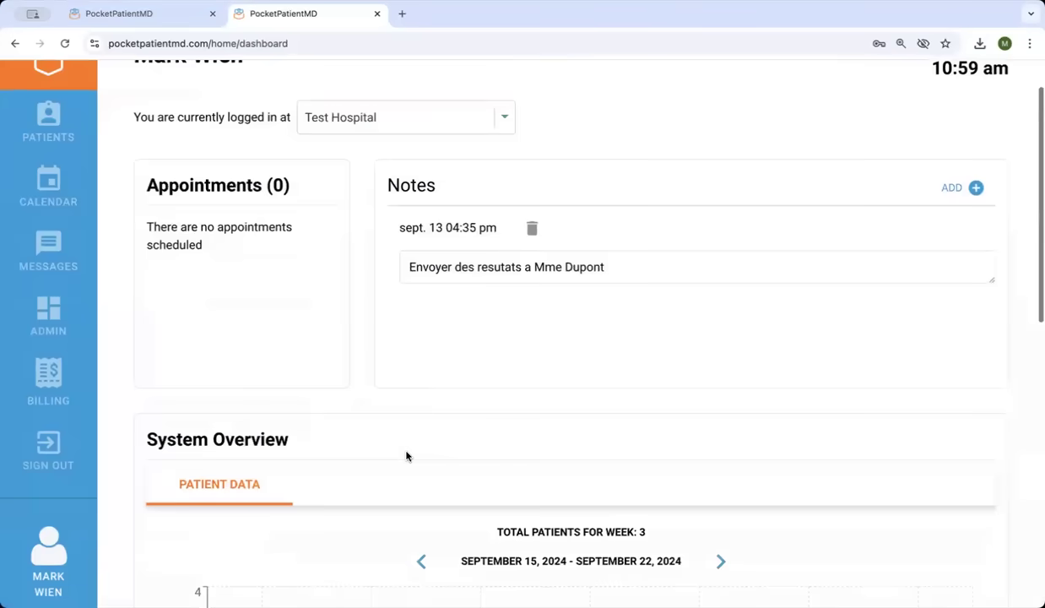
pyautogui.scroll(-3)
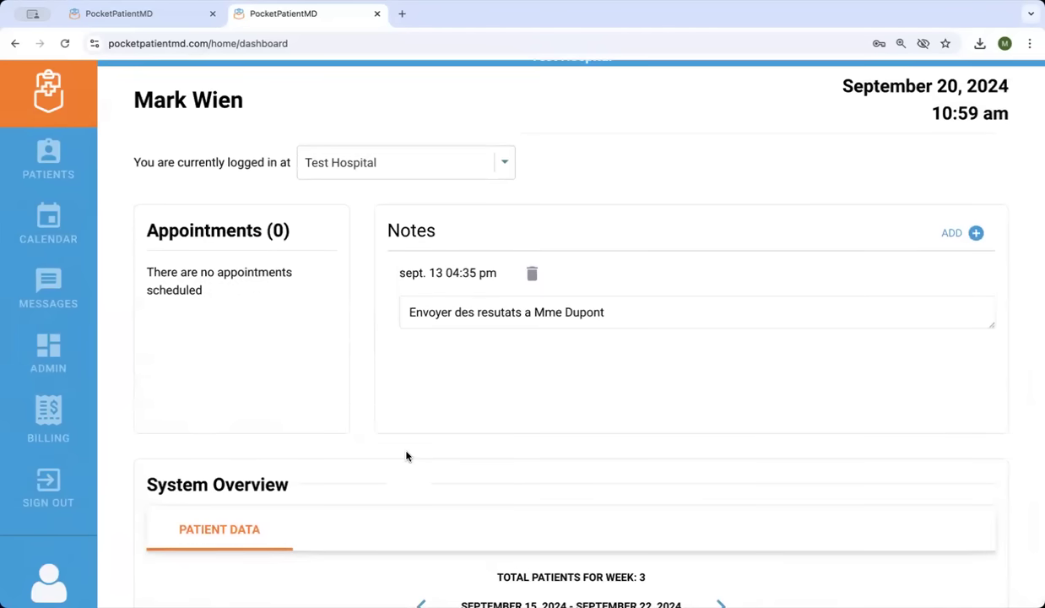
# Open the patient under Z from the Patients list and view all her medical conditions
pyautogui.click(47, 158)
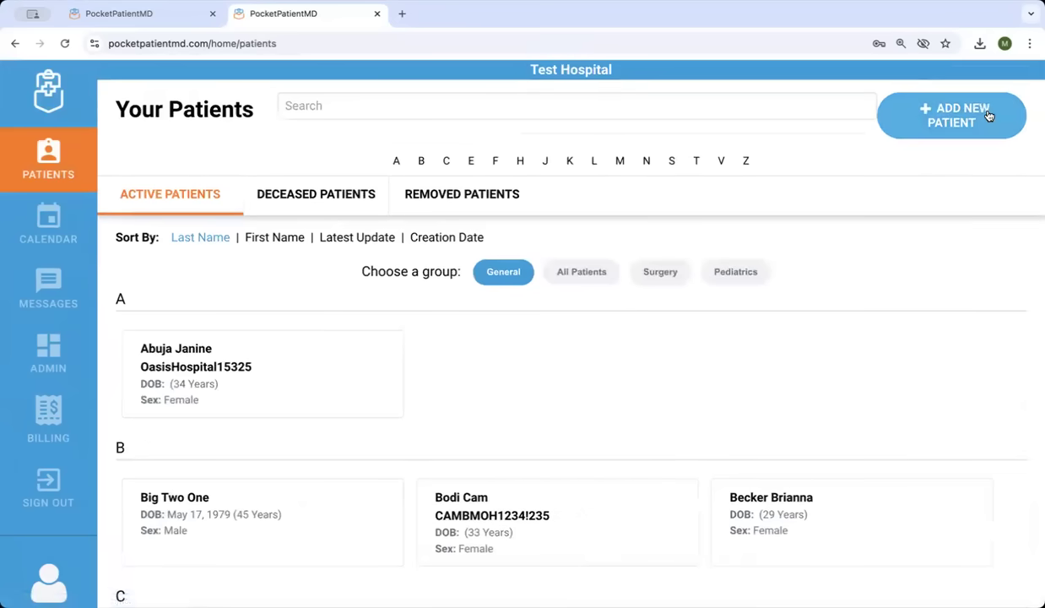
pyautogui.scroll(-3)
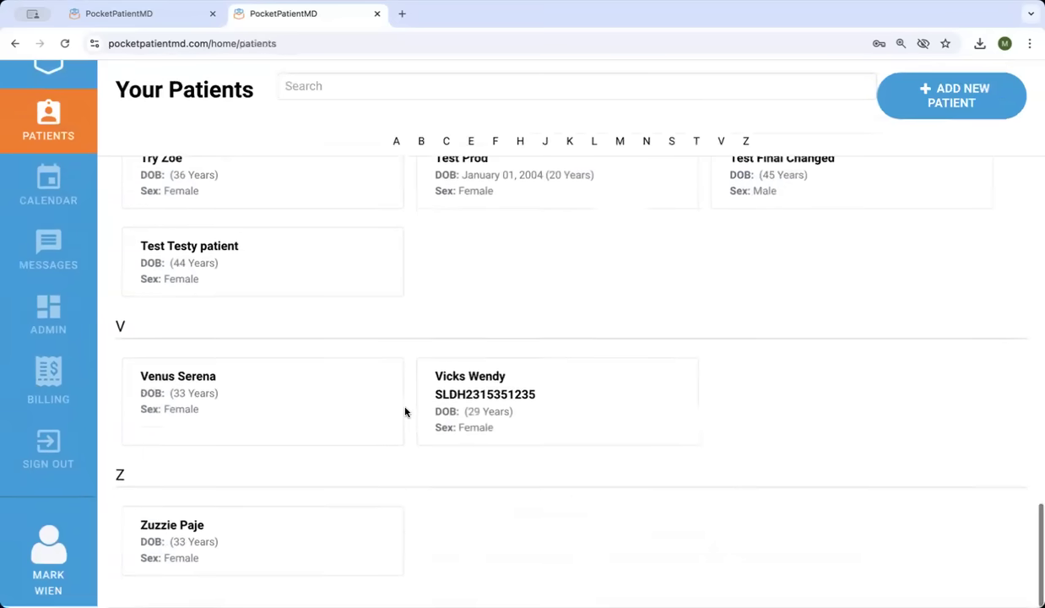
pyautogui.click(172, 523)
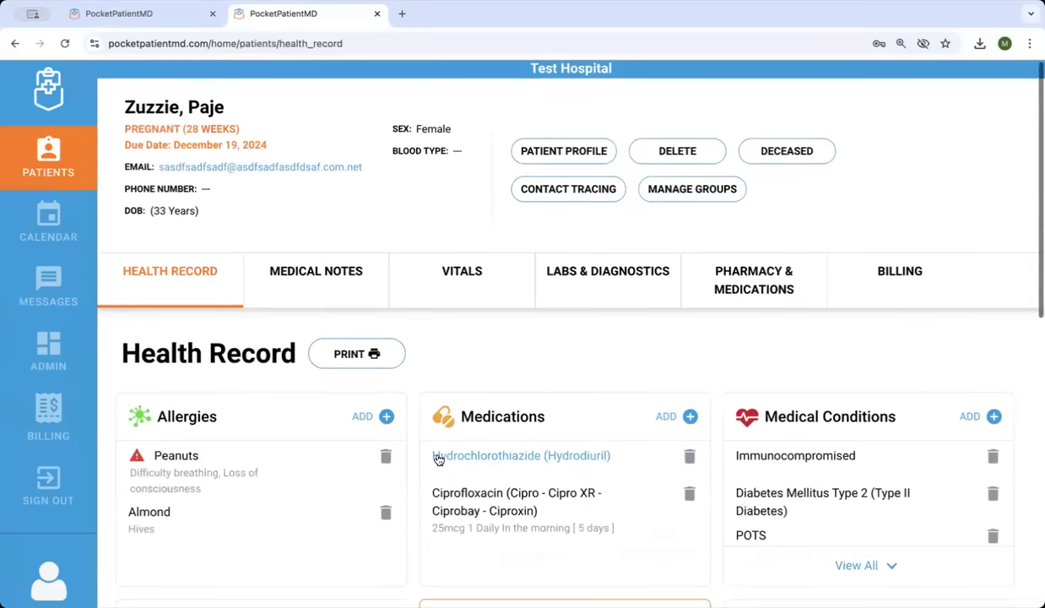
pyautogui.scroll(-3)
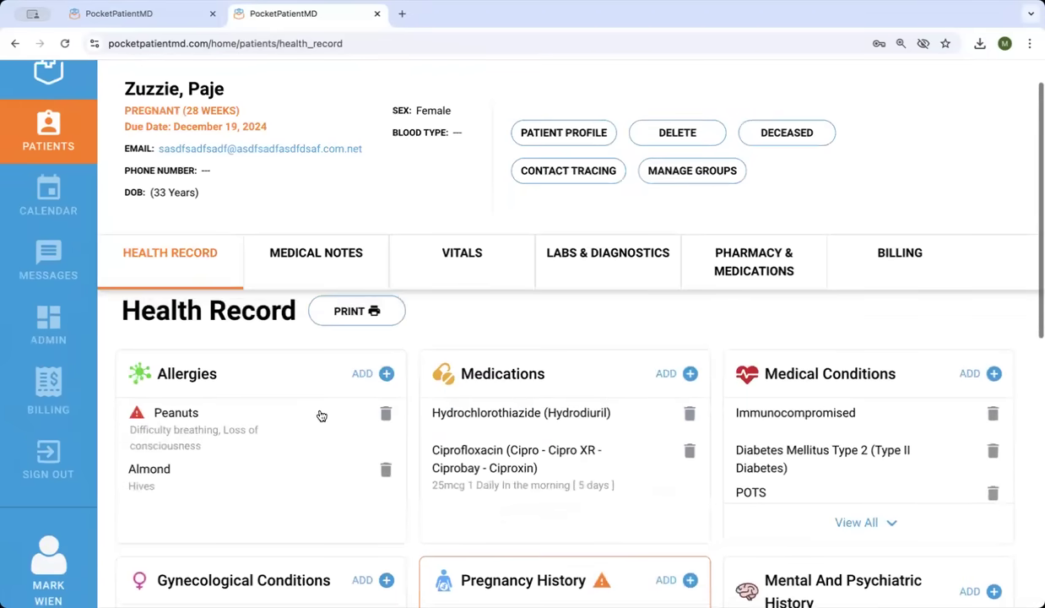
pyautogui.scroll(-3)
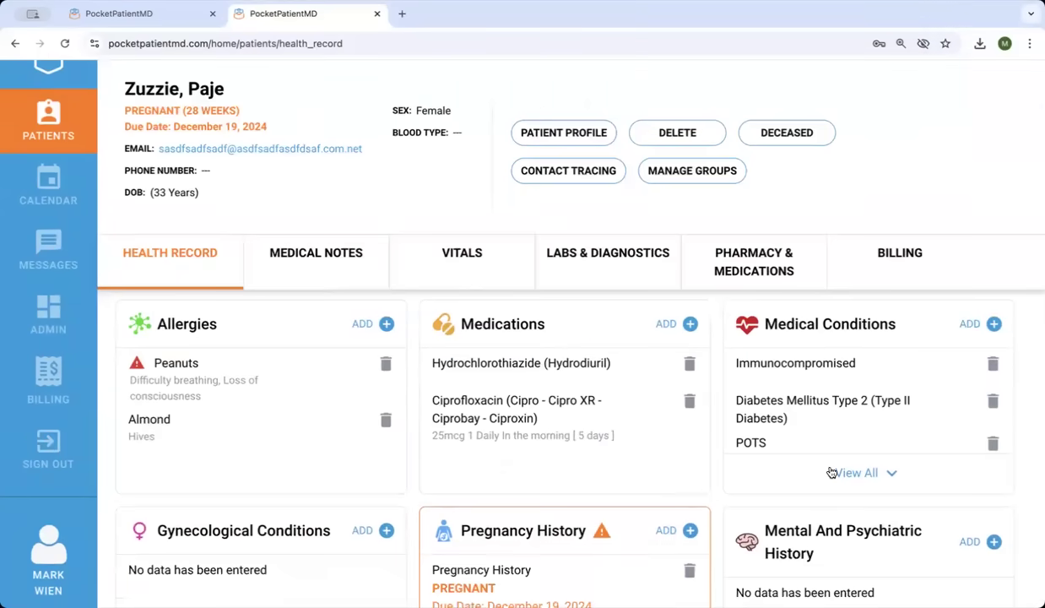
pyautogui.click(858, 473)
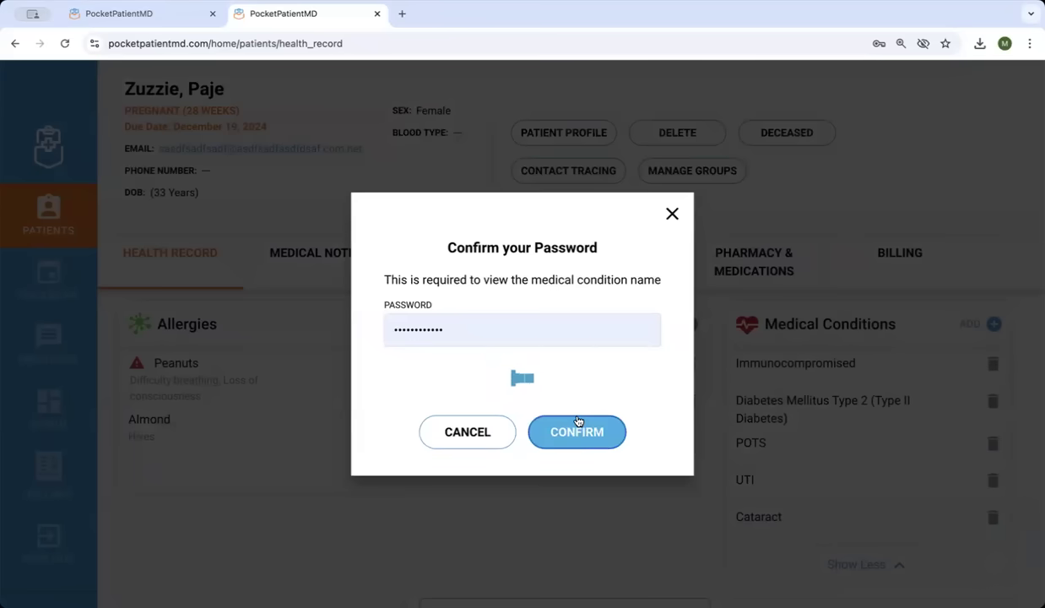
pyautogui.click(578, 433)
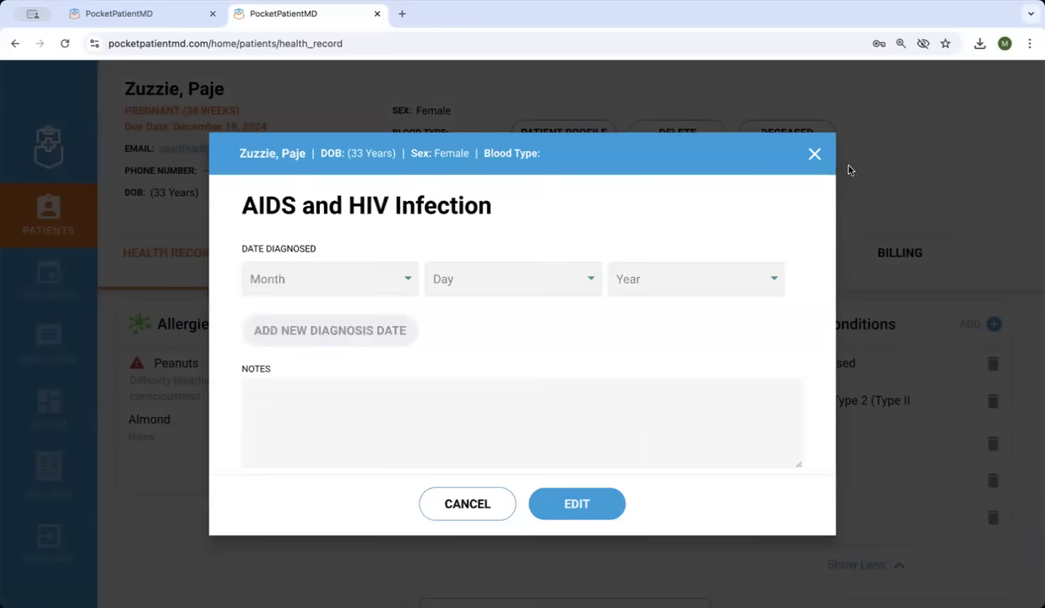
pyautogui.click(814, 153)
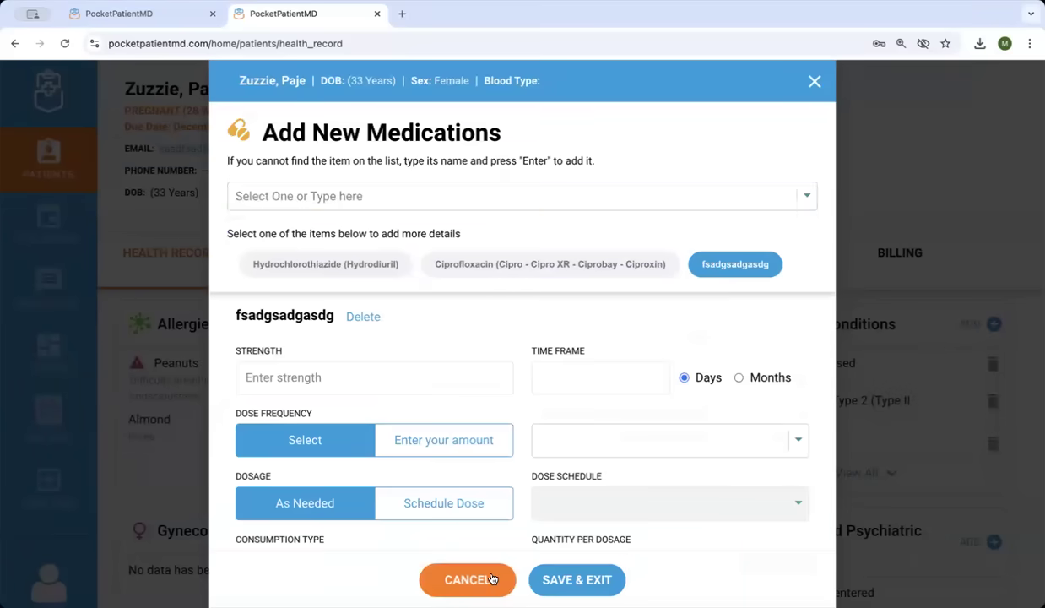
pyautogui.click(468, 579)
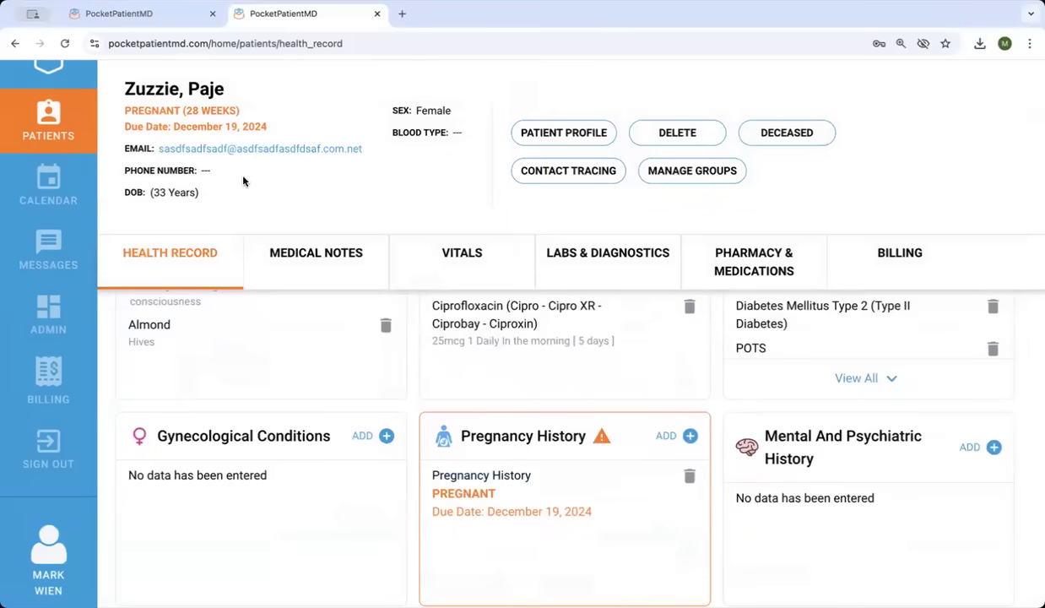
pyautogui.click(691, 436)
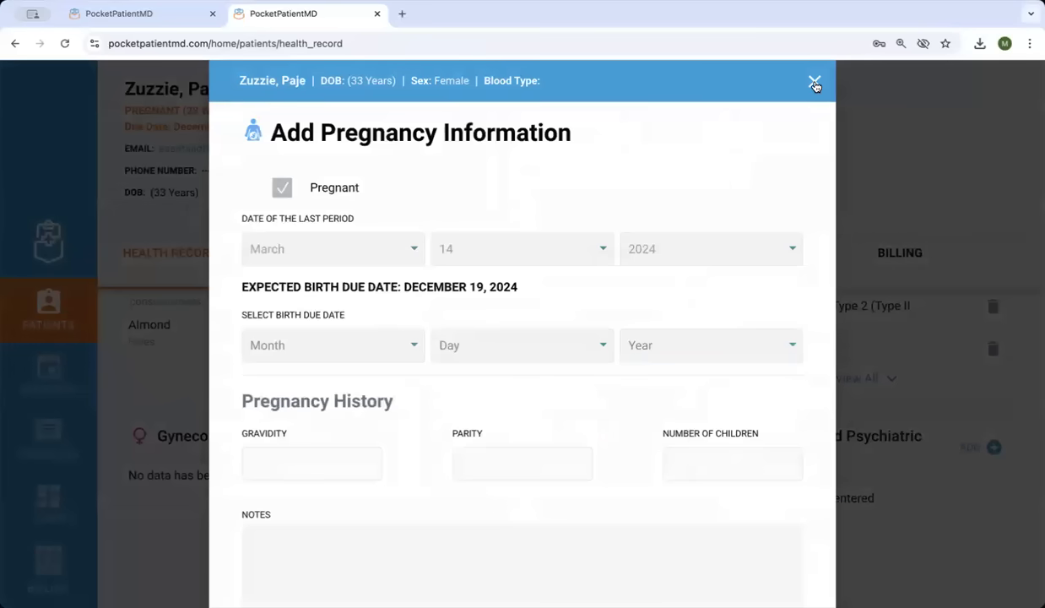
pyautogui.click(814, 84)
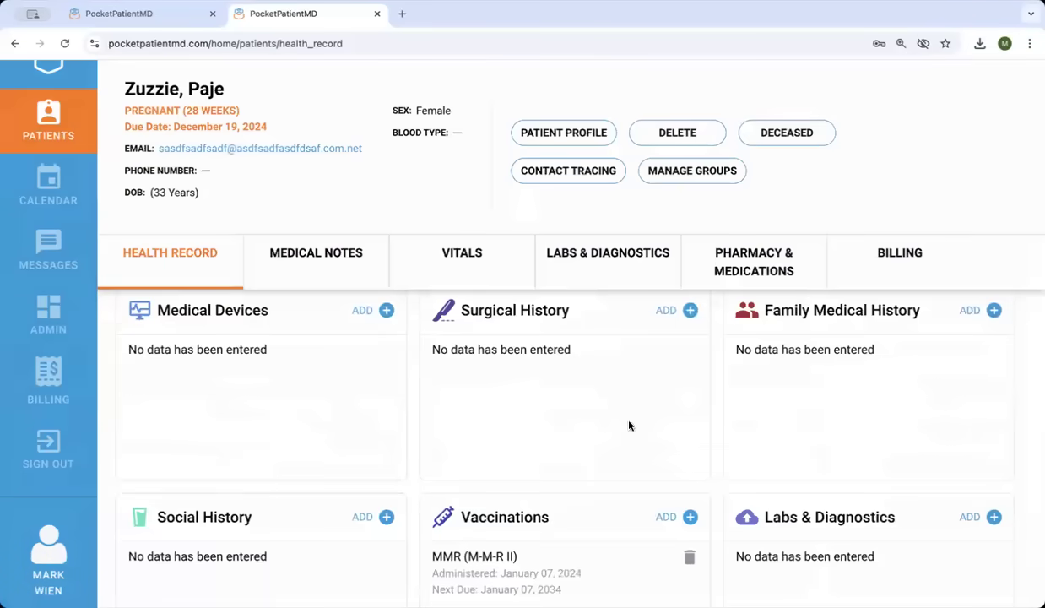
pyautogui.scroll(-3)
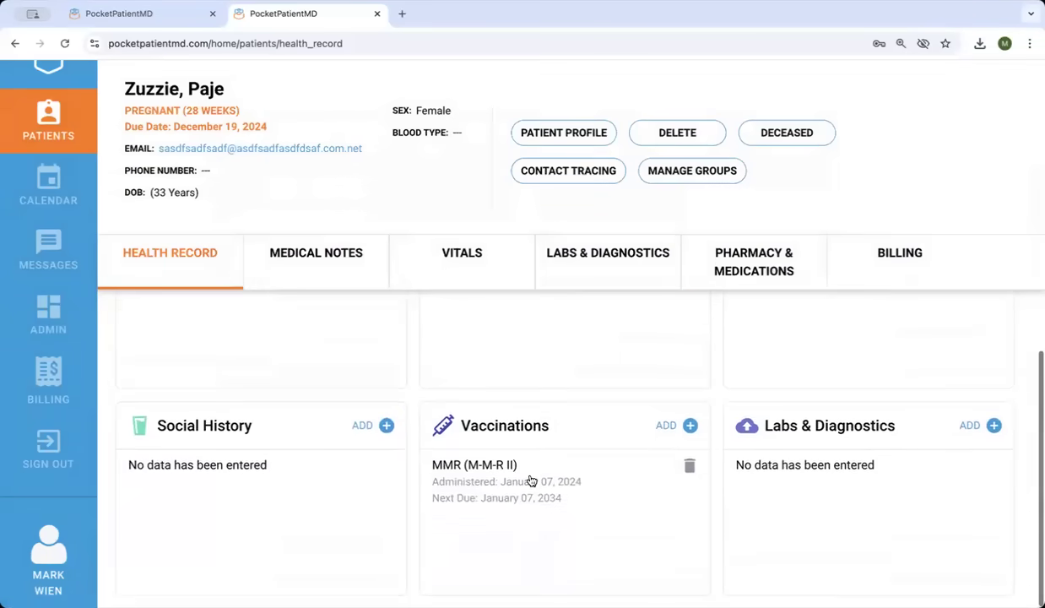
pyautogui.click(473, 465)
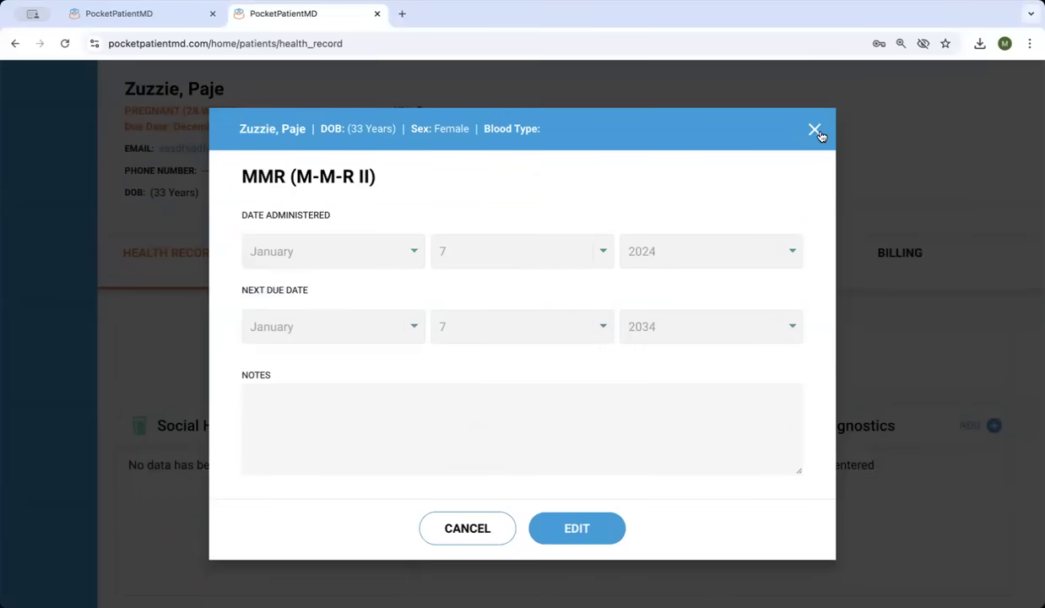
pyautogui.click(814, 131)
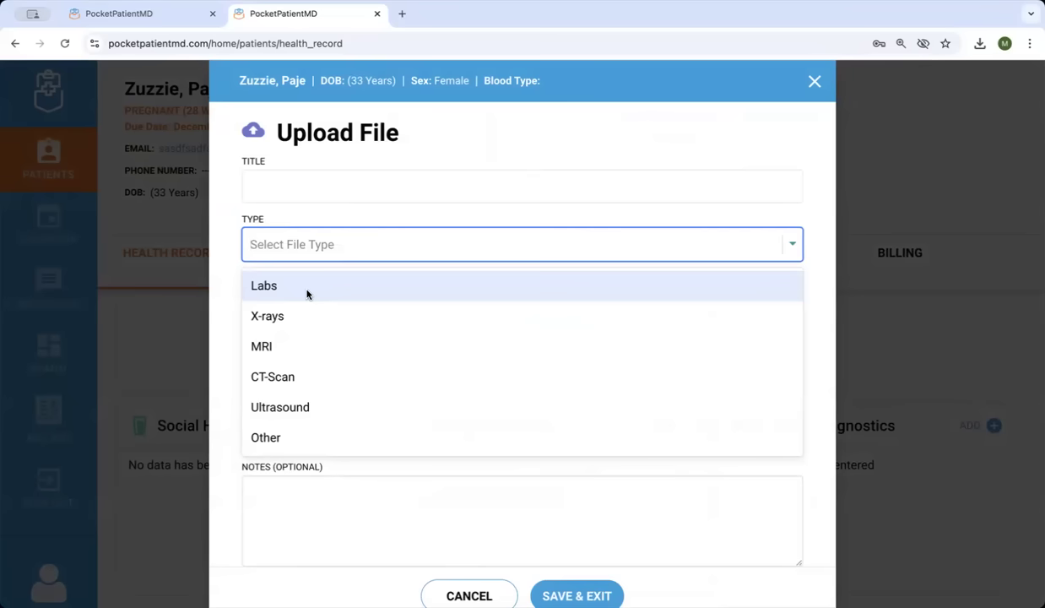
pyautogui.moveTo(281, 407)
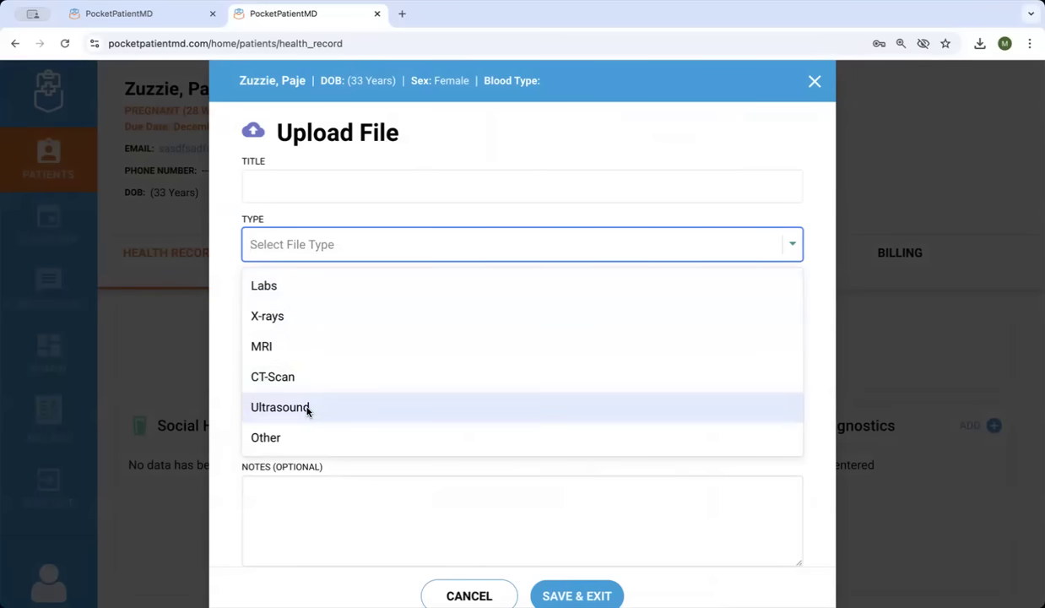
# Enter 'Nutrition S' as the title in the diagnostics upload form
pyautogui.click(265, 437)
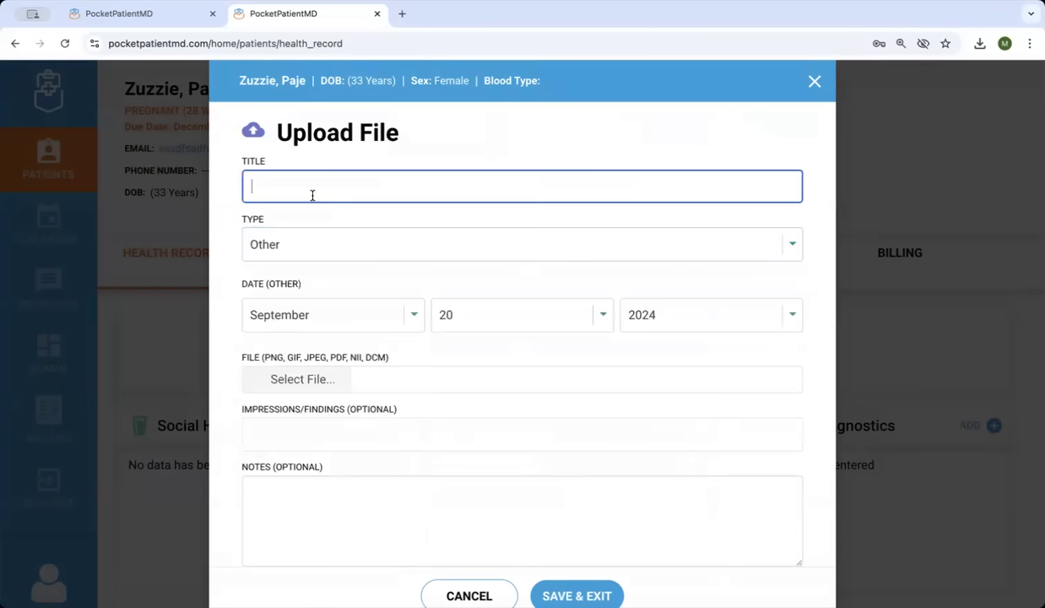
pyautogui.write('Nutrition S')
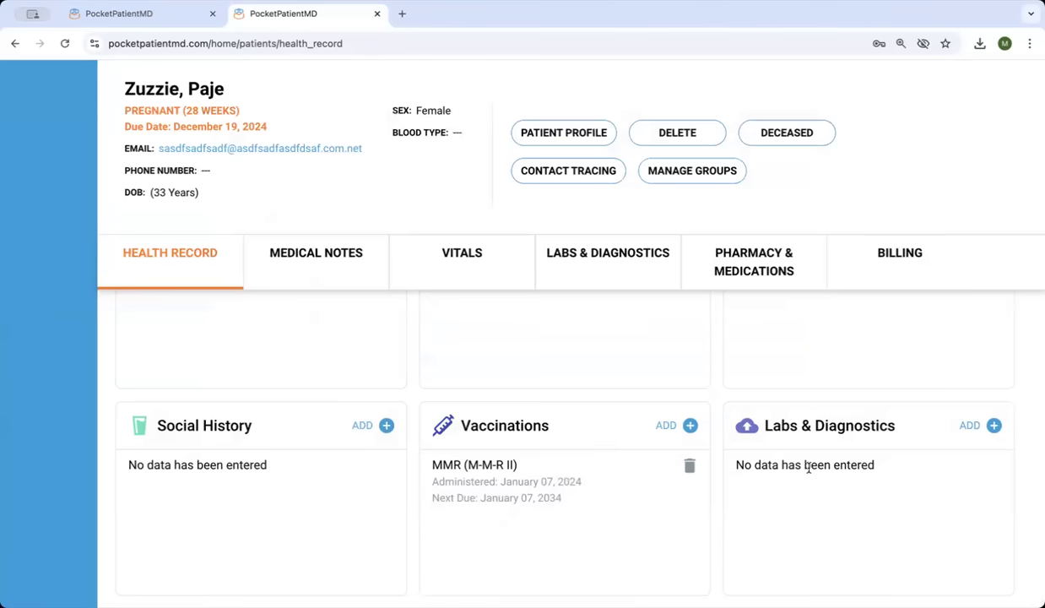
pyautogui.click(564, 131)
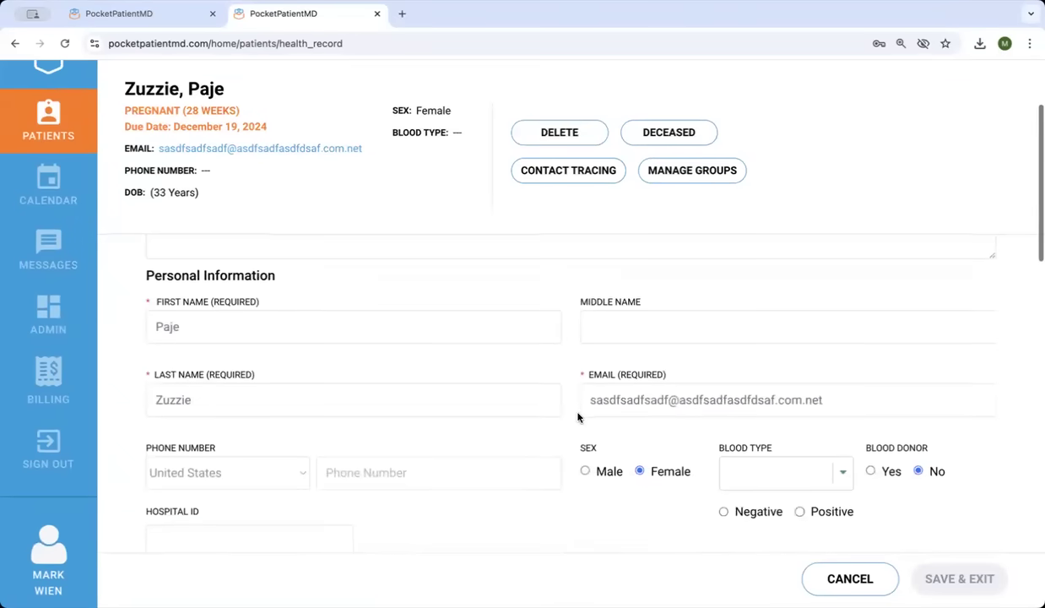
pyautogui.scroll(-3)
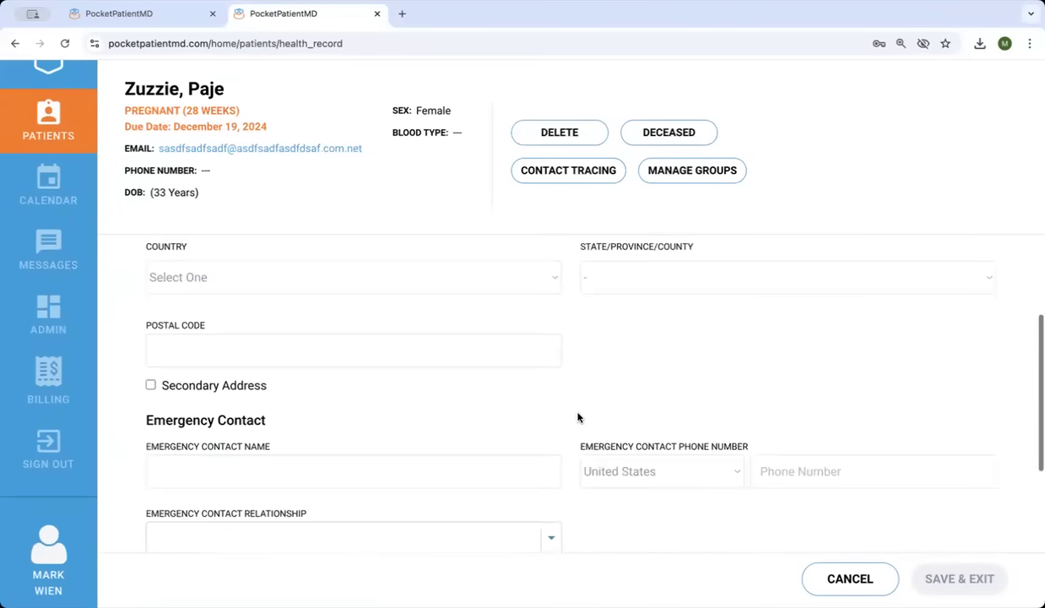
pyautogui.scroll(-3)
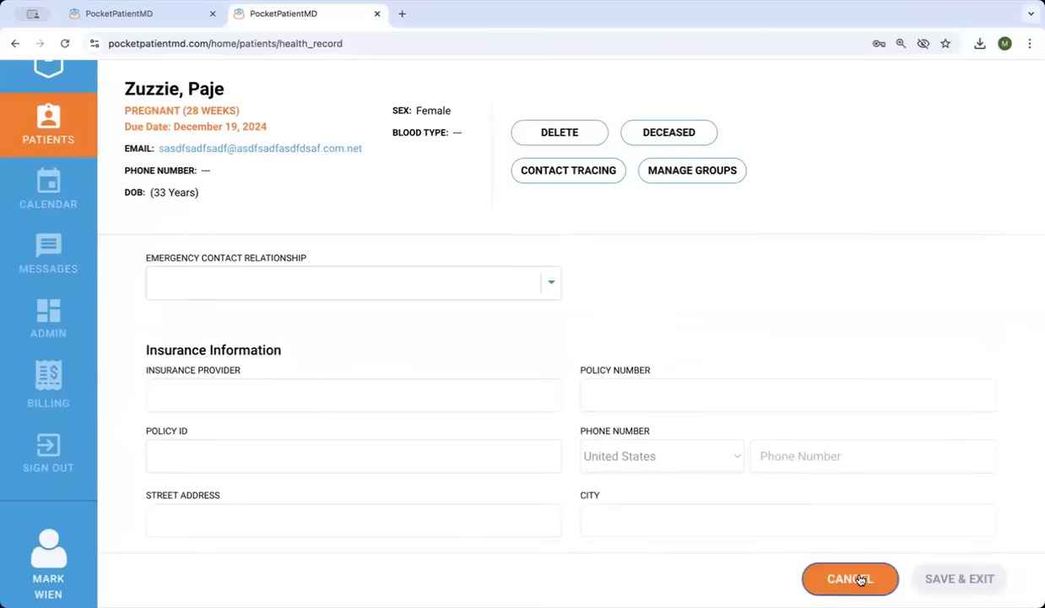
pyautogui.click(849, 577)
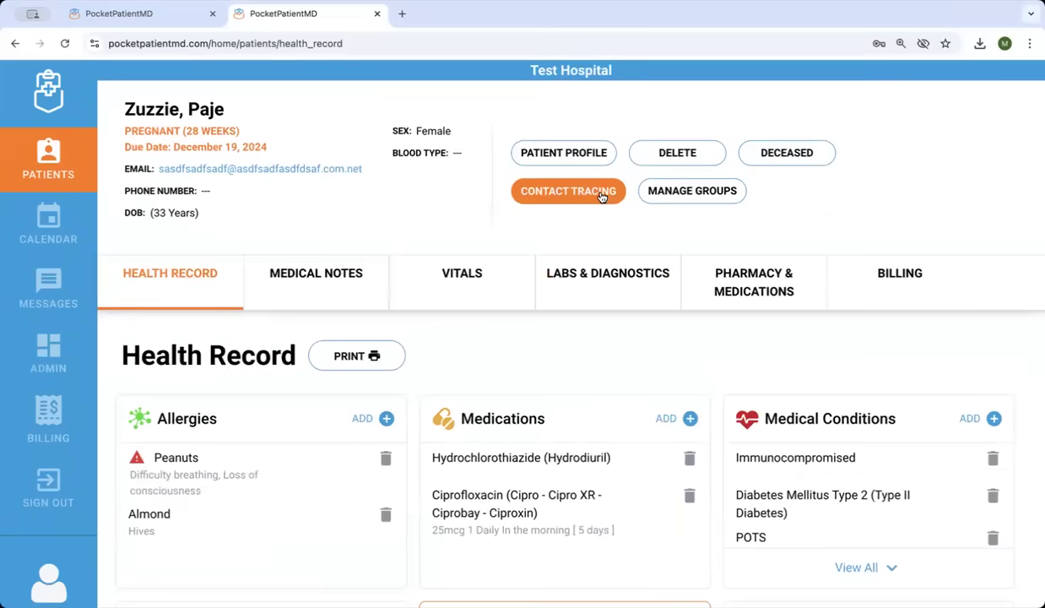
pyautogui.click(568, 190)
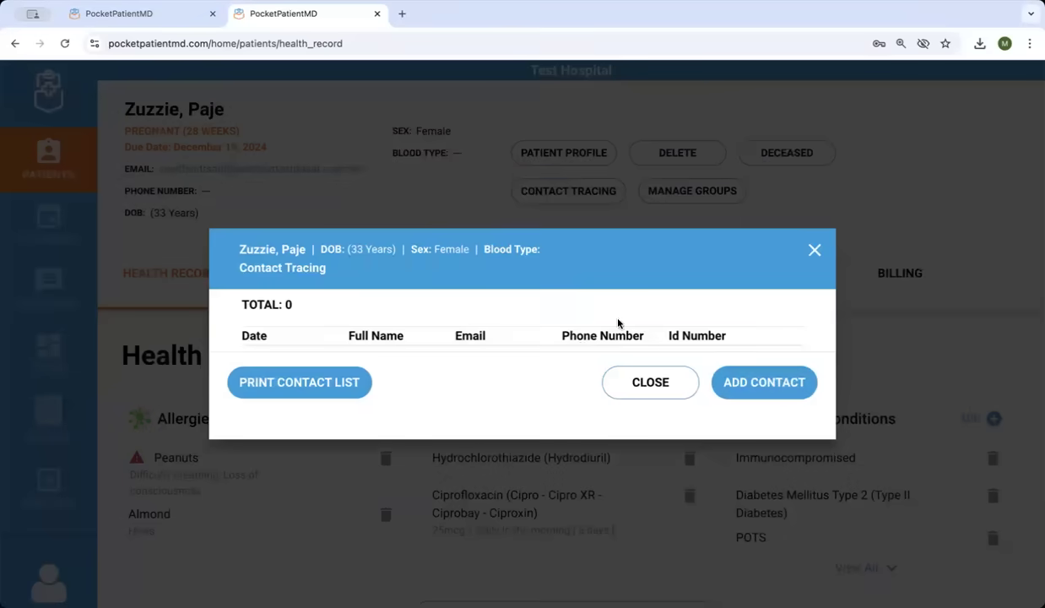
pyautogui.click(764, 381)
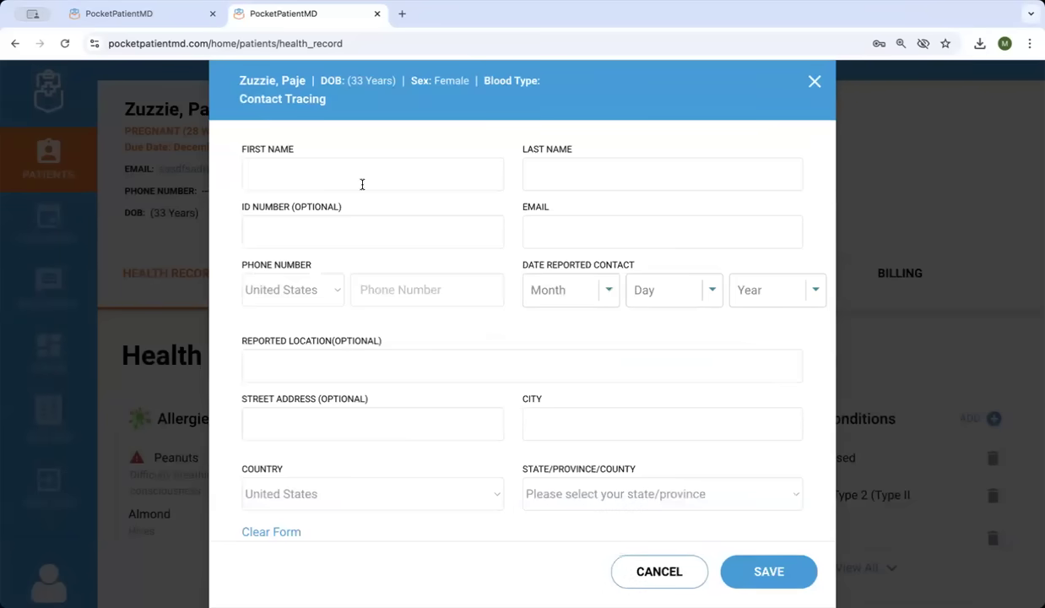
pyautogui.moveTo(338, 302)
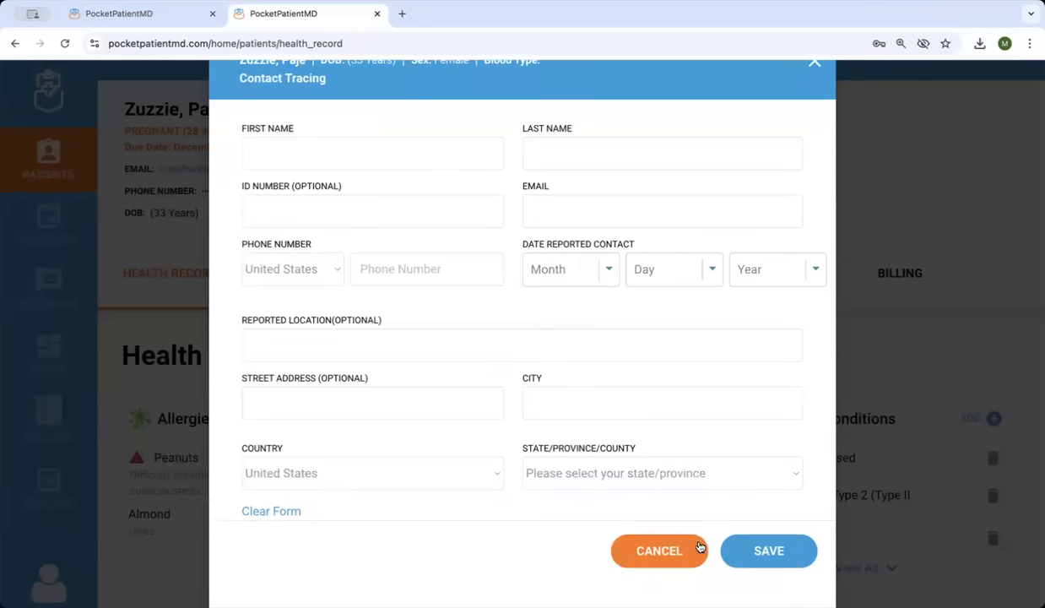
pyautogui.click(658, 550)
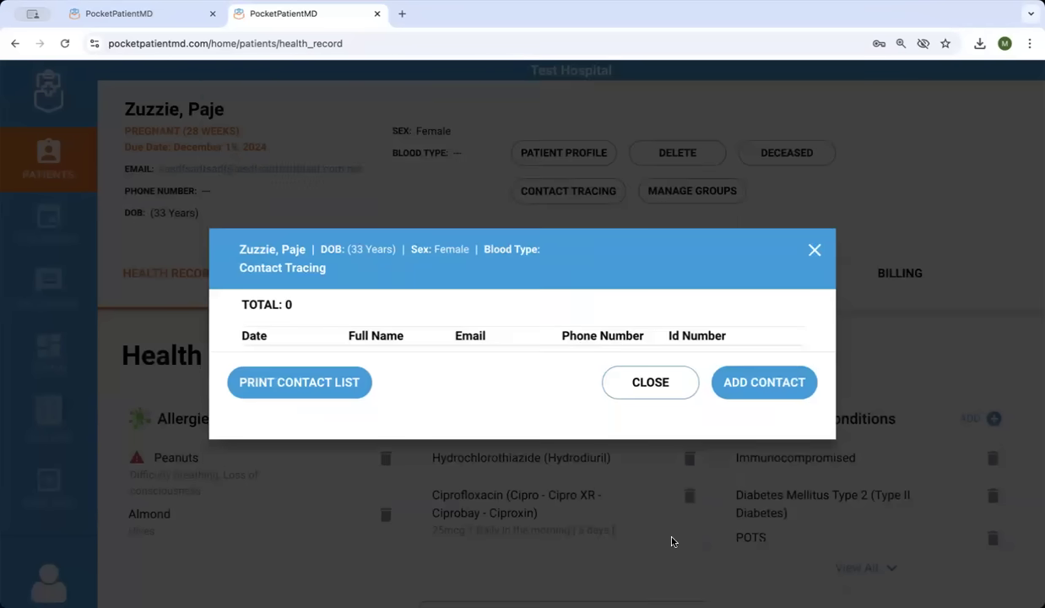
pyautogui.click(815, 250)
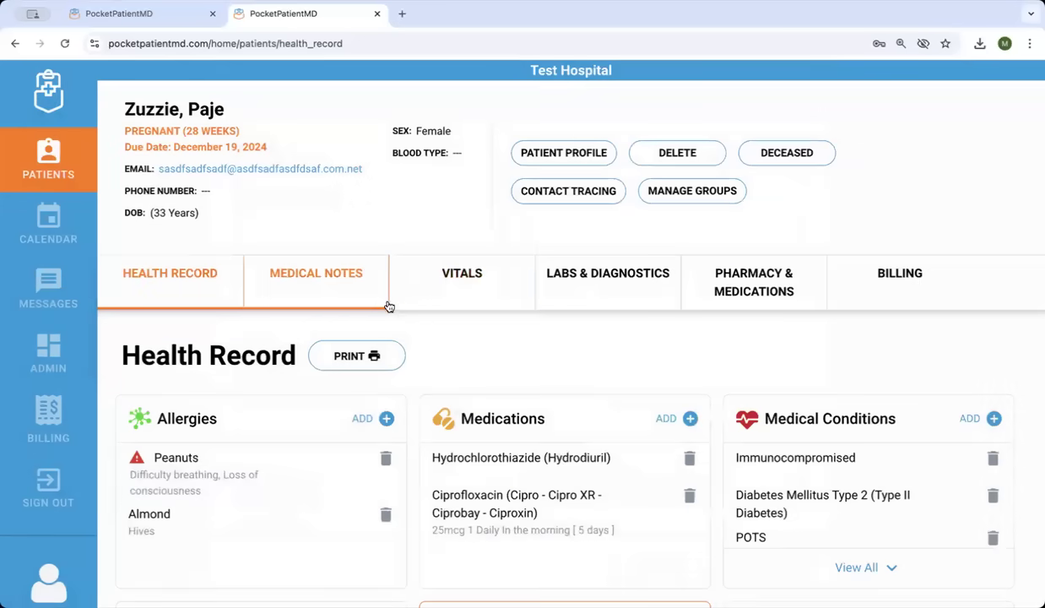
# Start a new vitals entry for the patient and begin adding a custom field
pyautogui.click(462, 274)
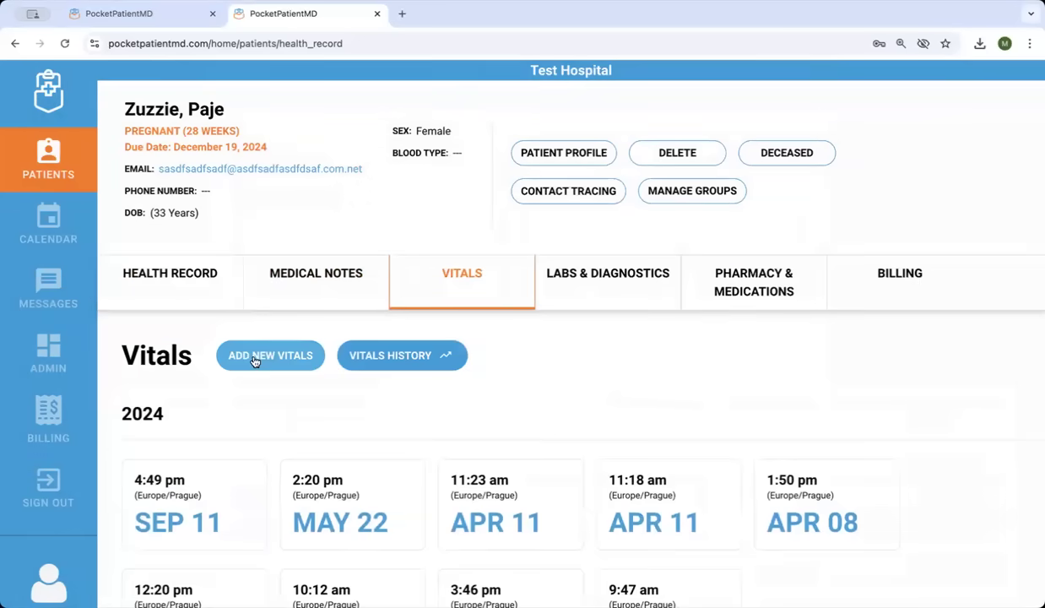
pyautogui.click(271, 355)
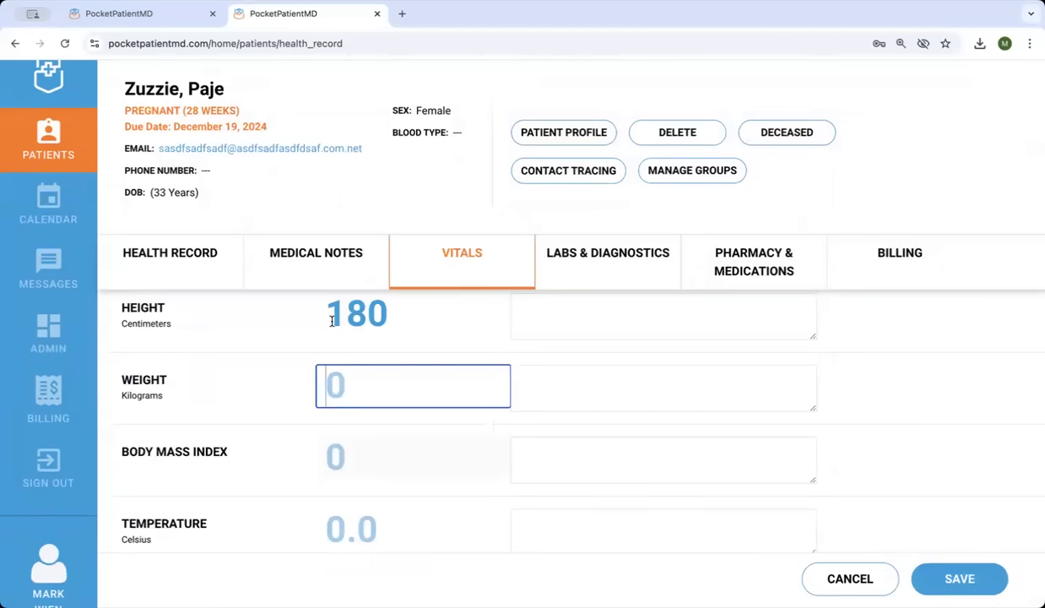
pyautogui.scroll(-3)
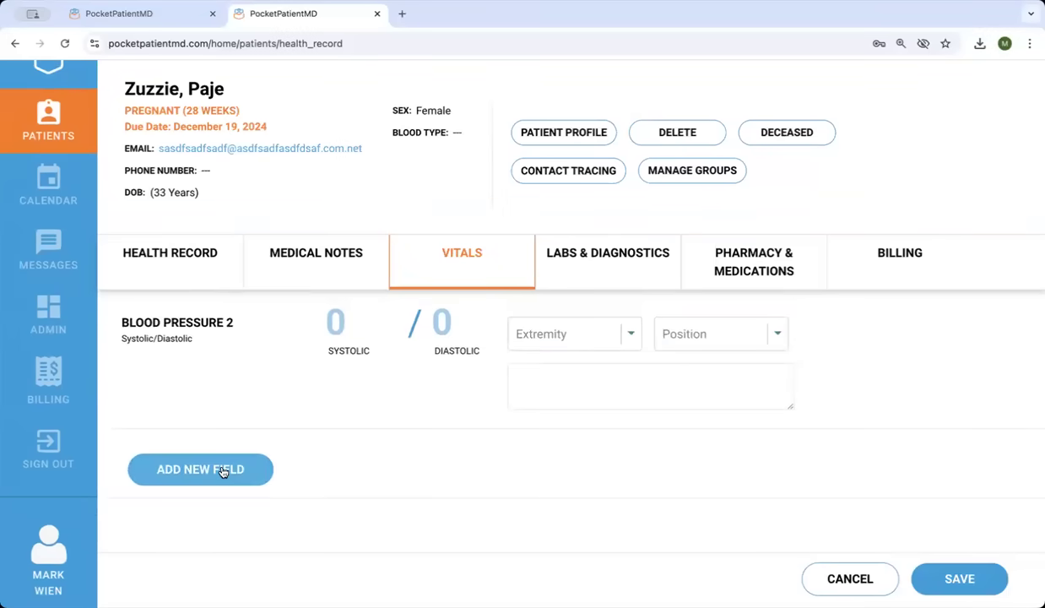
pyautogui.click(199, 469)
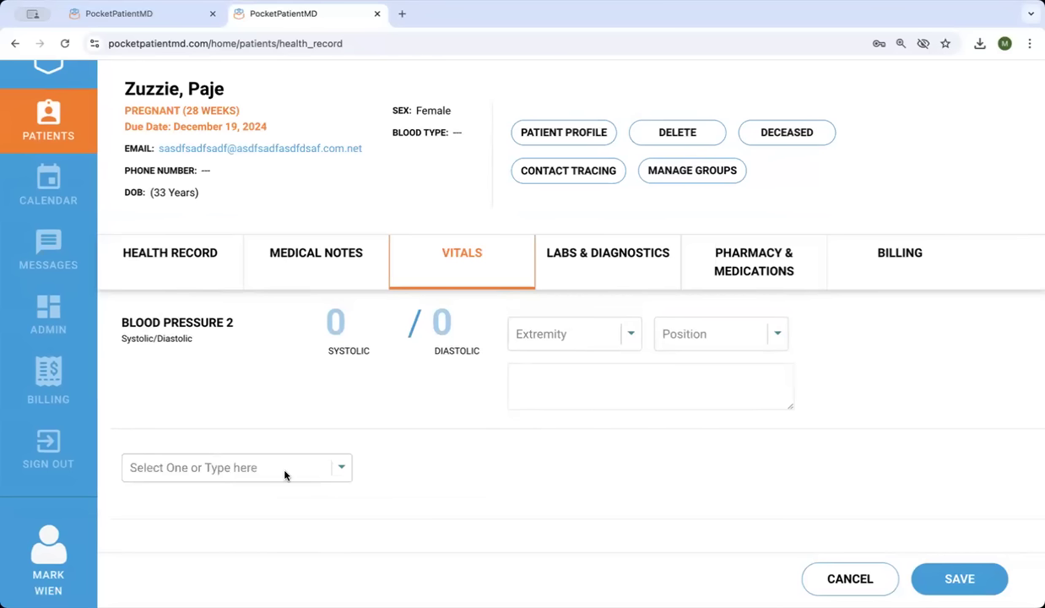
# Create the custom field named SGLT and add it to the vitals form
pyautogui.write('SGLT')
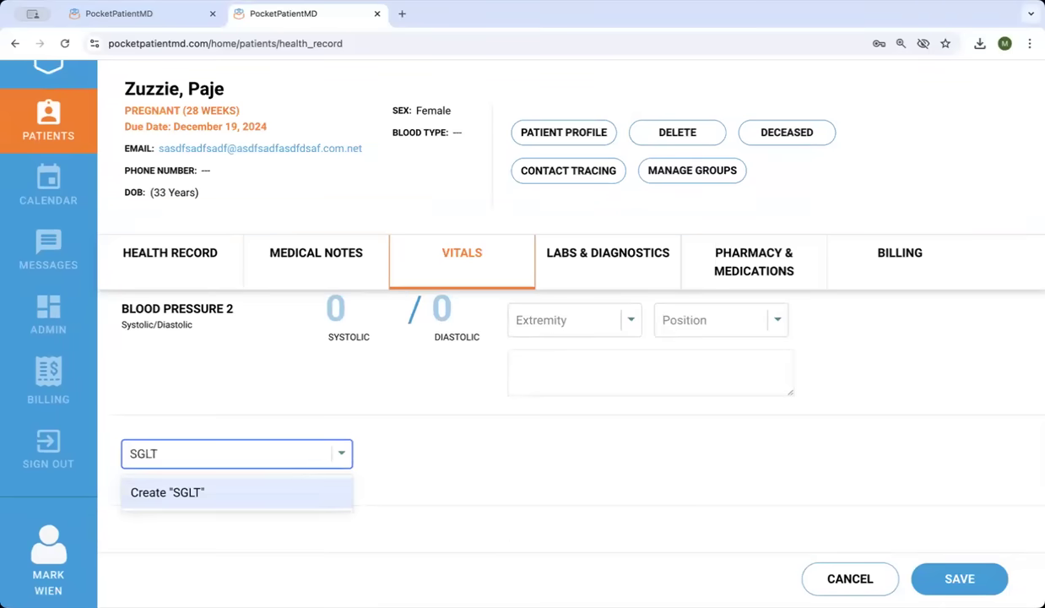
pyautogui.click(166, 494)
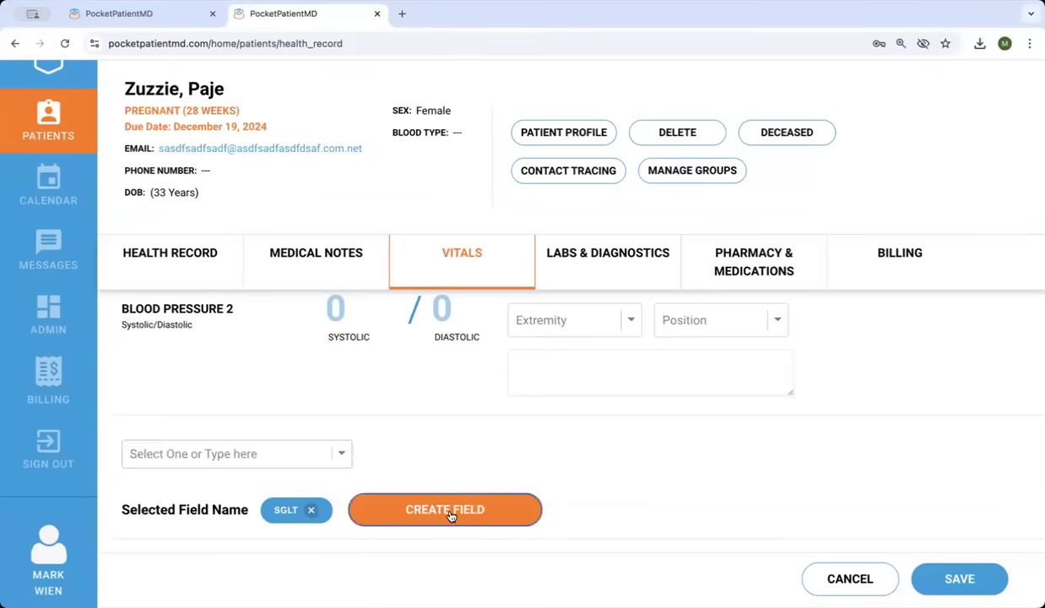
pyautogui.click(446, 510)
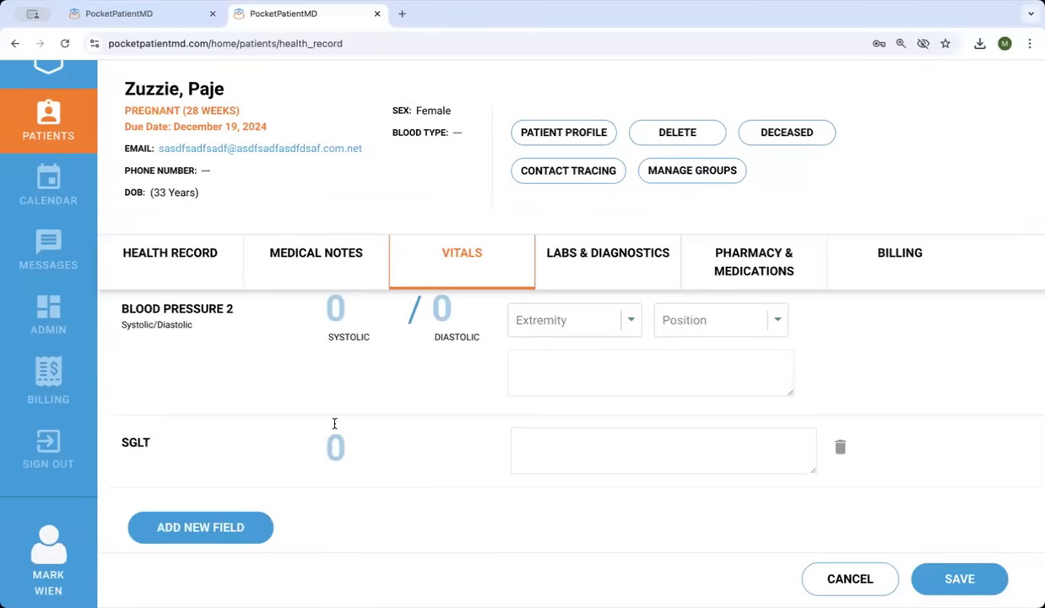
pyautogui.click(316, 253)
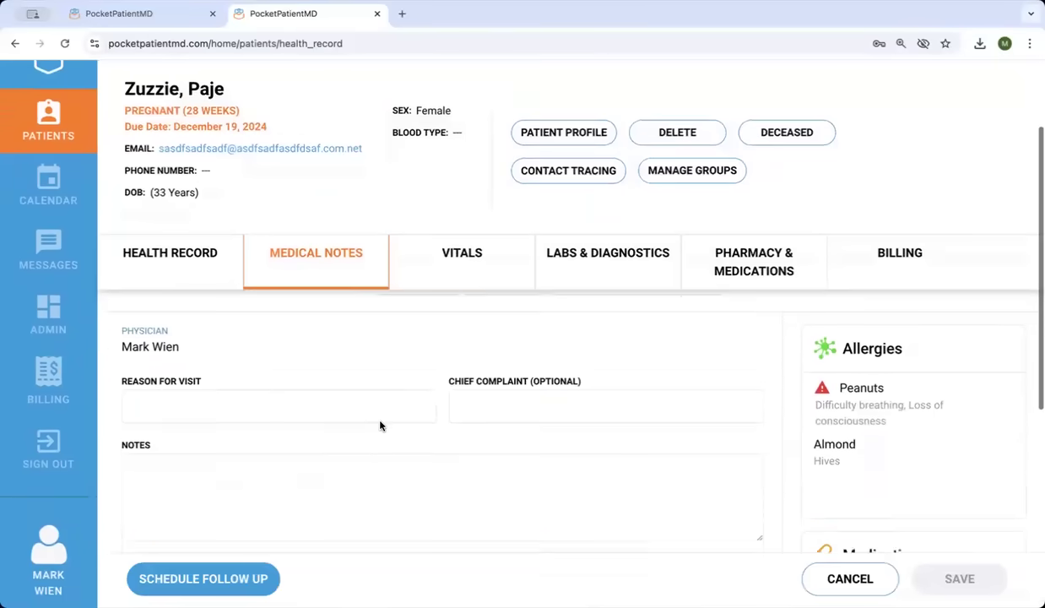
# Review the blank Medical Notes form through diagnosis and plan, then bring up the account menu
pyautogui.scroll(-3)
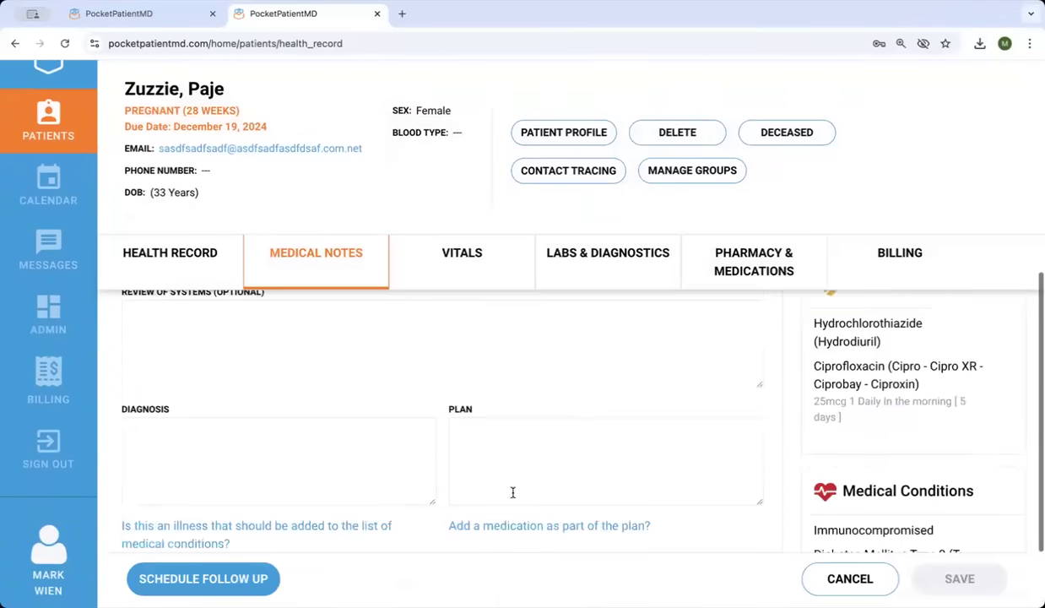
pyautogui.scroll(-3)
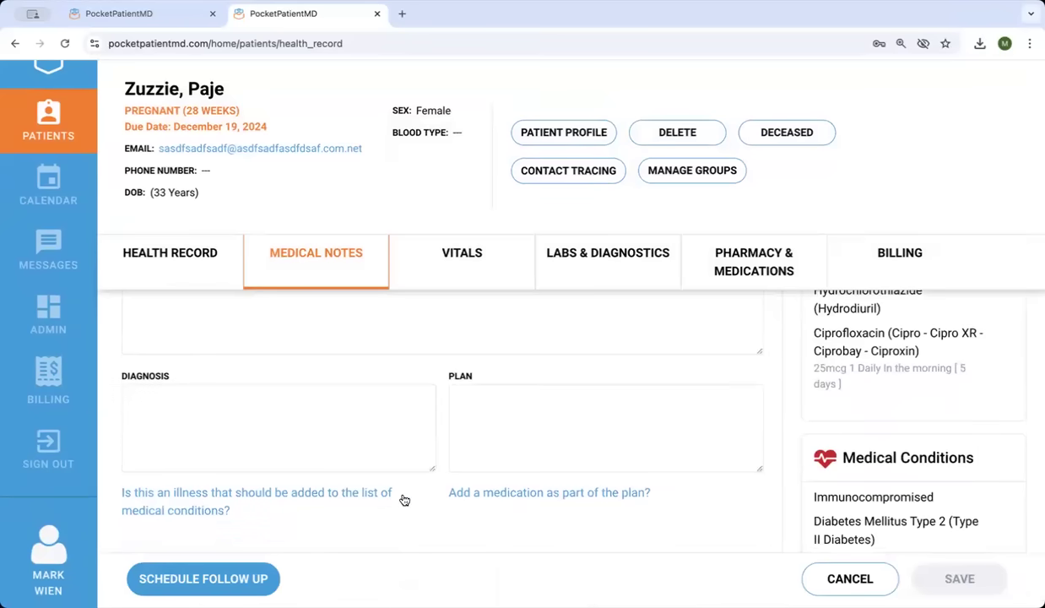
pyautogui.click(753, 262)
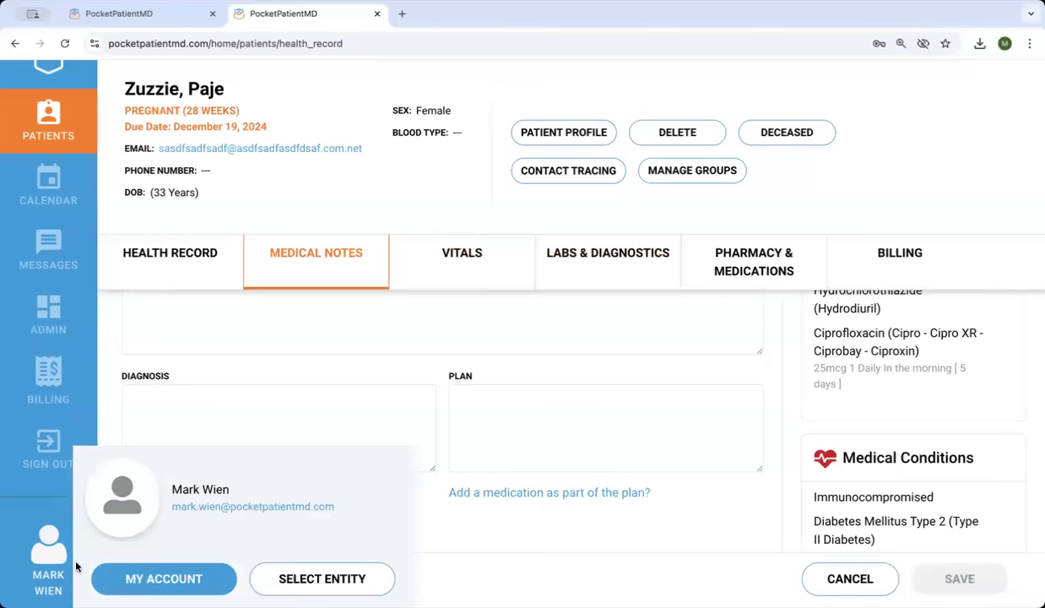
# Set the preferred language to Français in My Account and save
pyautogui.click(164, 578)
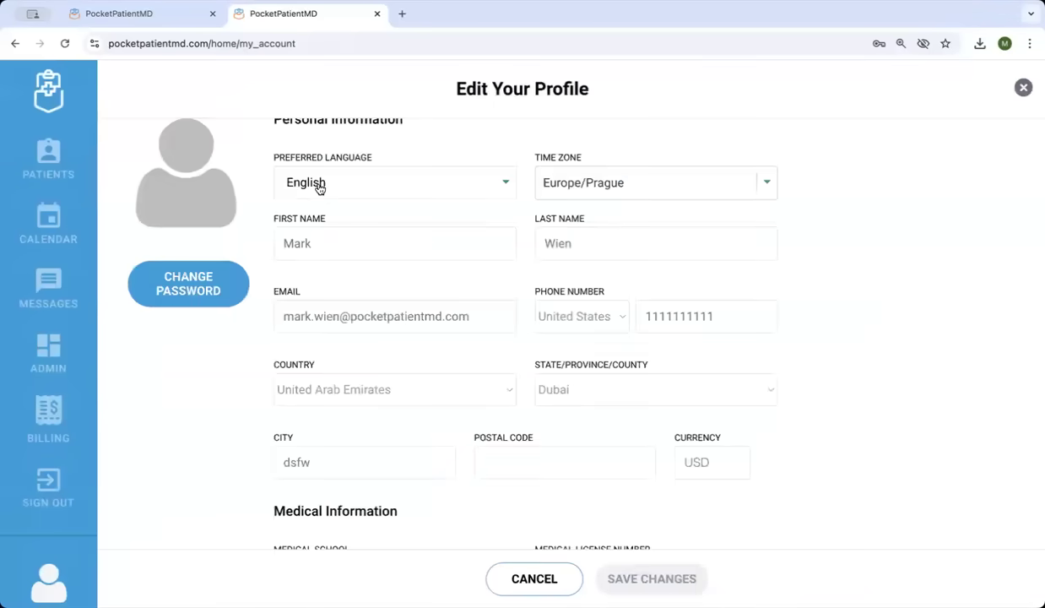
pyautogui.click(394, 183)
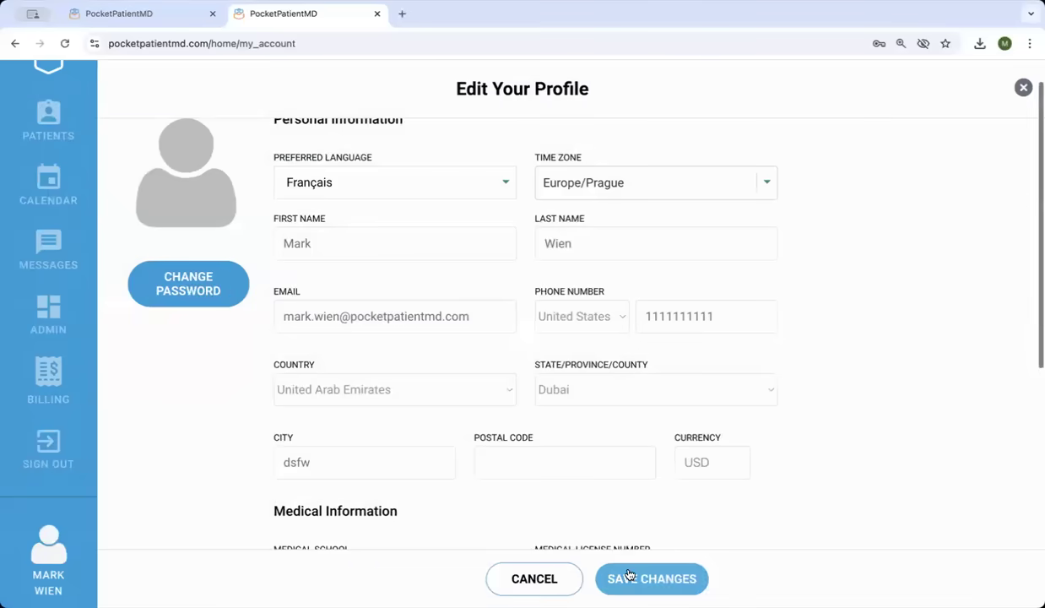
pyautogui.click(652, 577)
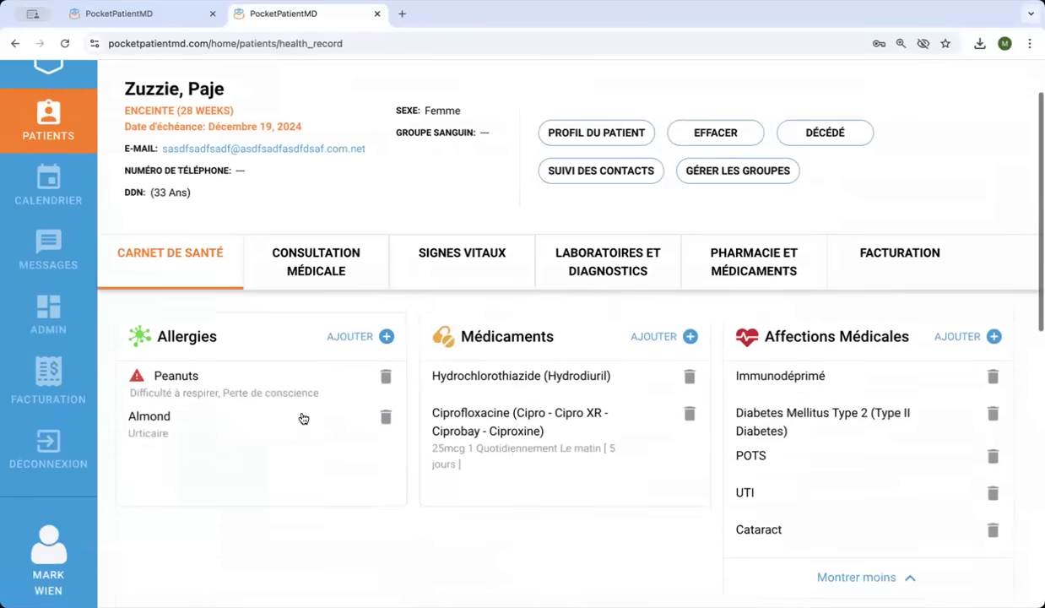
# Set the preferred language back to English in Mon Compte and save
pyautogui.click(47, 548)
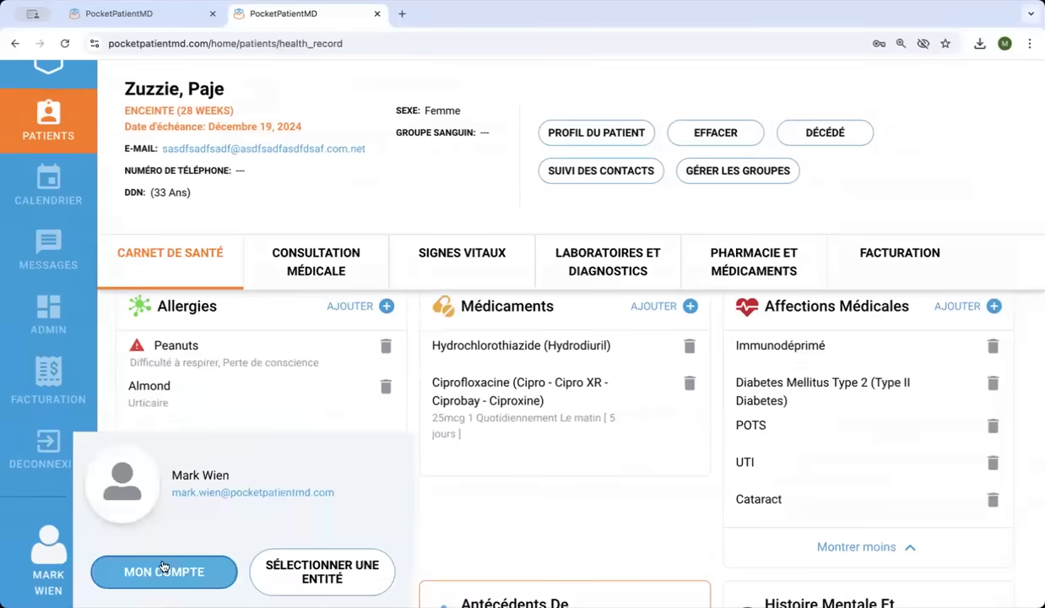
pyautogui.click(164, 571)
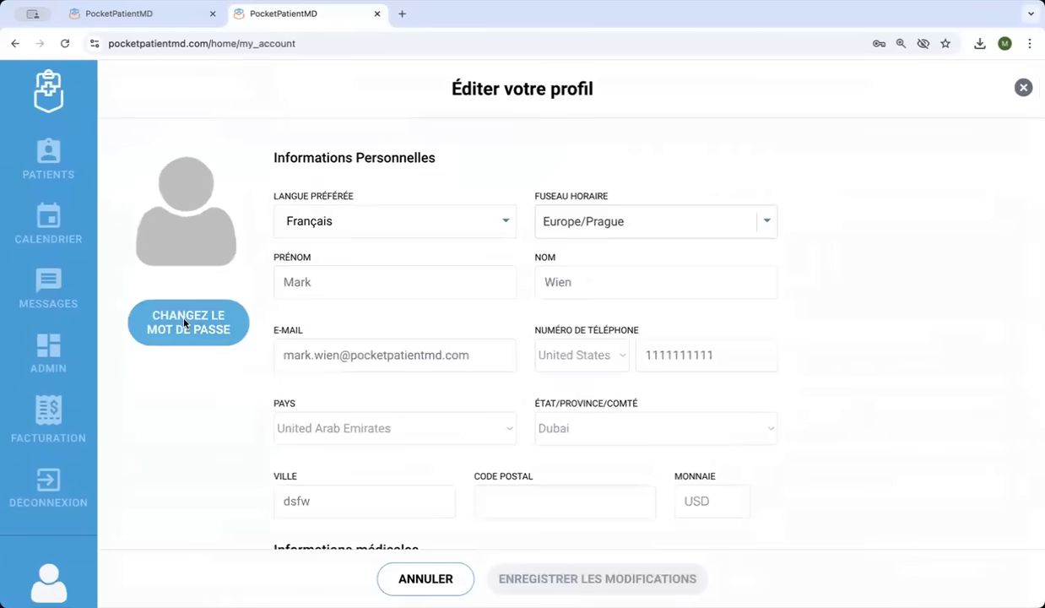
pyautogui.click(380, 220)
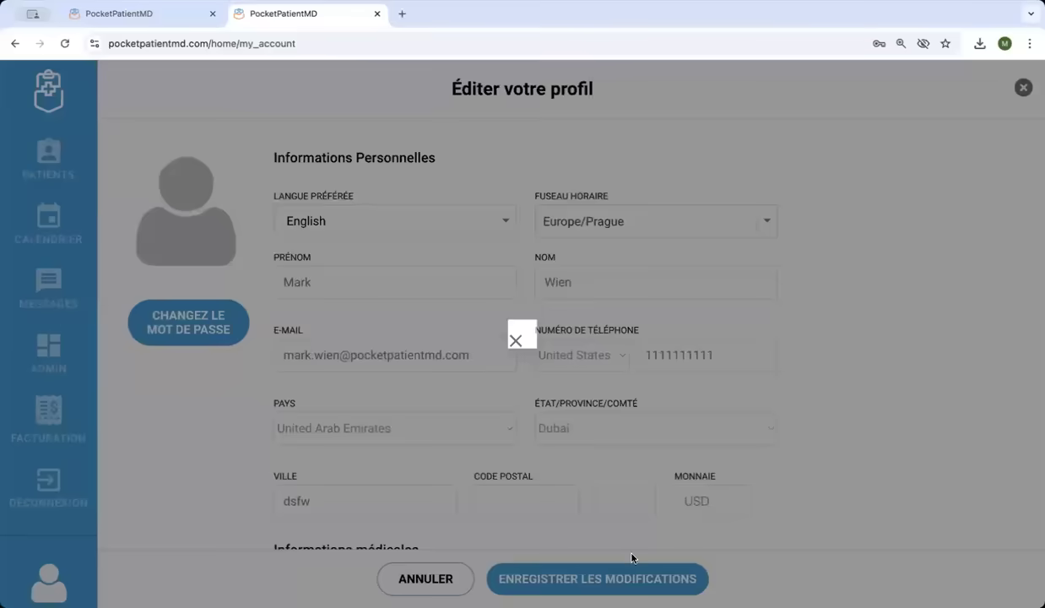
pyautogui.click(515, 341)
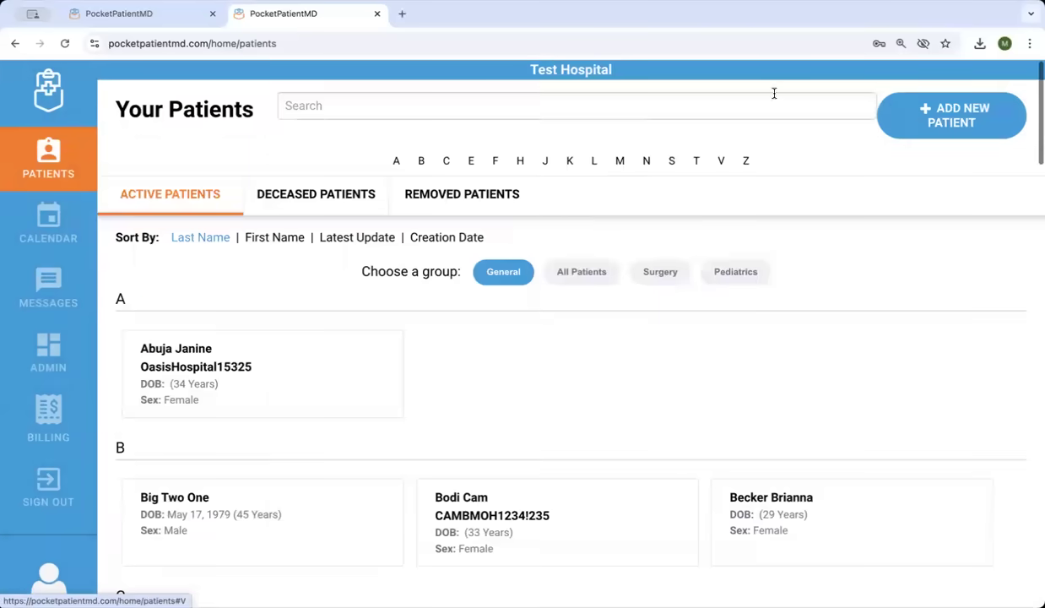